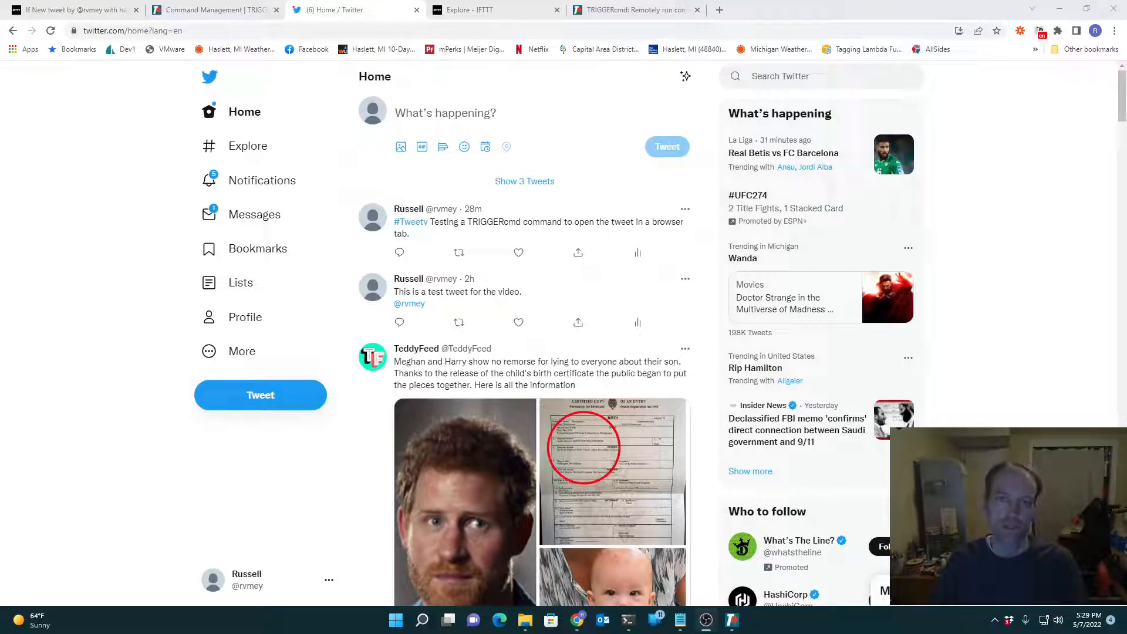
Step: Type and discard a scratch tweet, then move to the TRIGGERcmd and IFTTT applet tabs
text(asdfasdf)
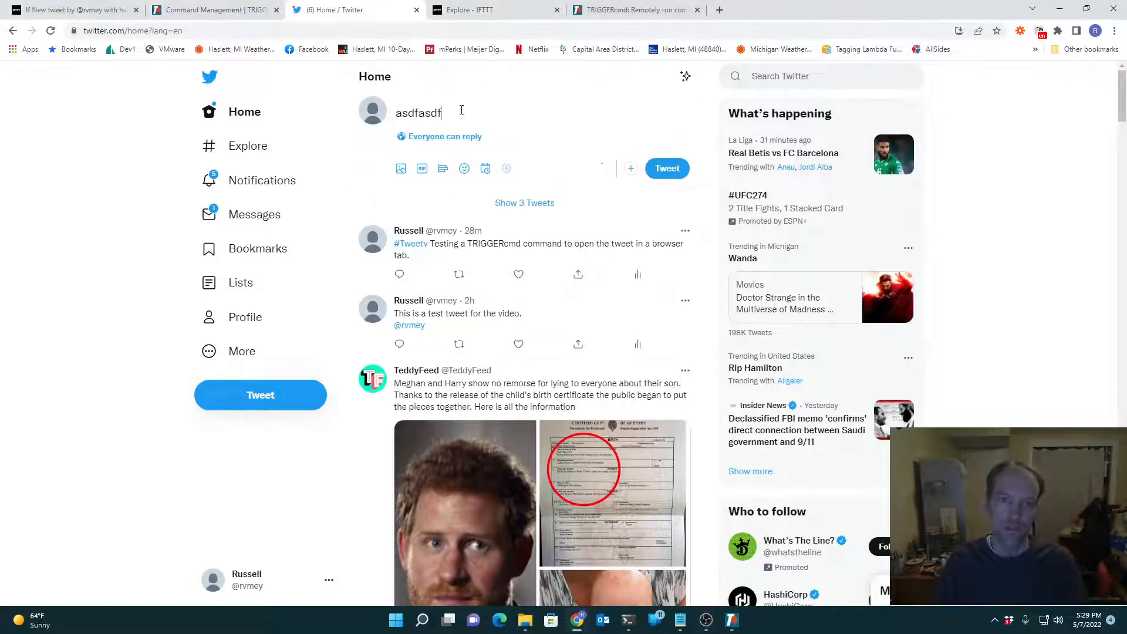
text(#asdf)
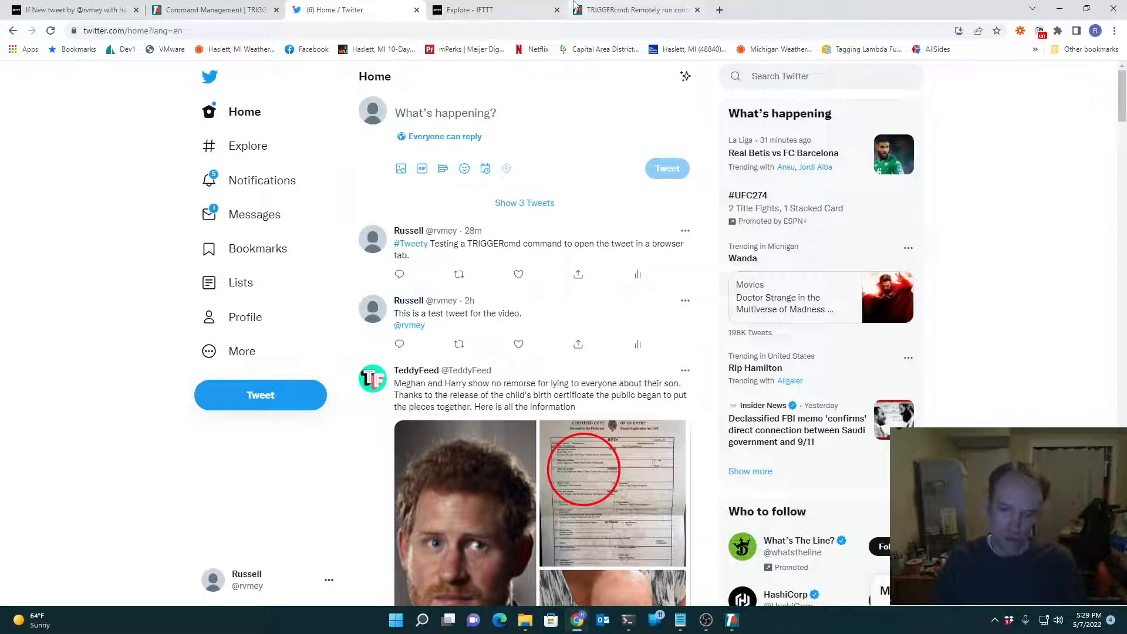
click(632, 9)
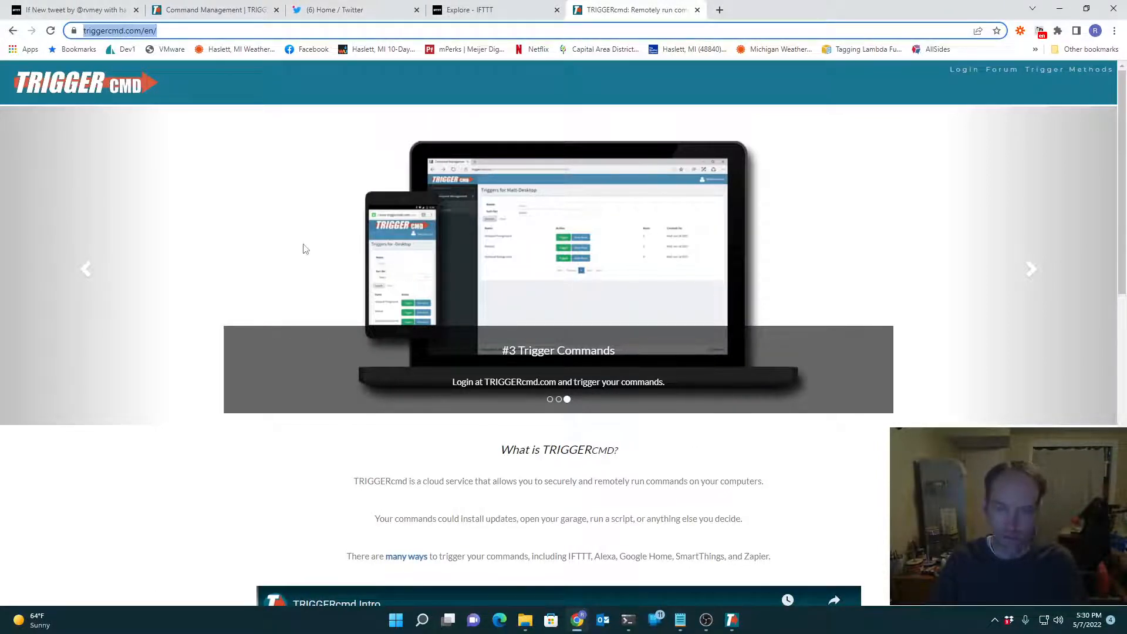
click(467, 9)
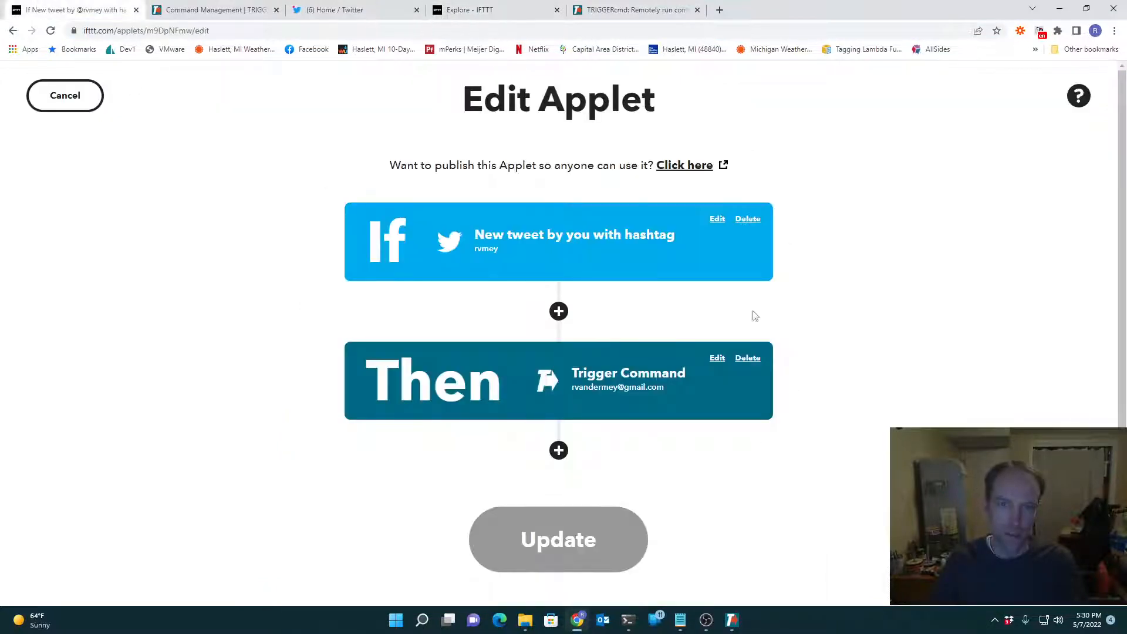
mouse_move(878, 387)
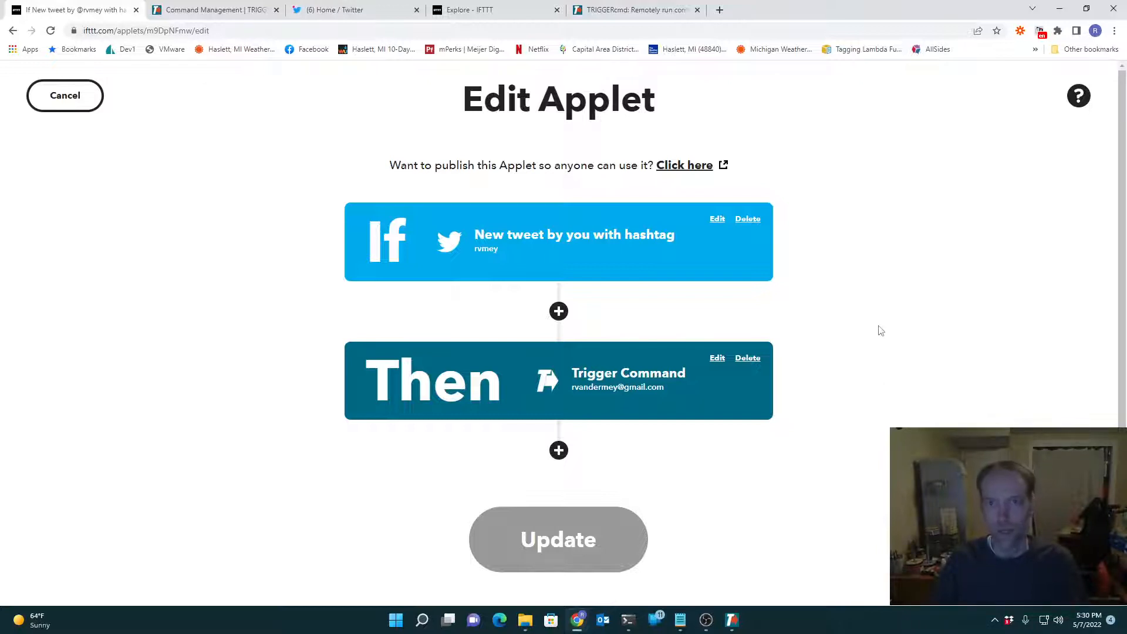
mouse_move(564, 246)
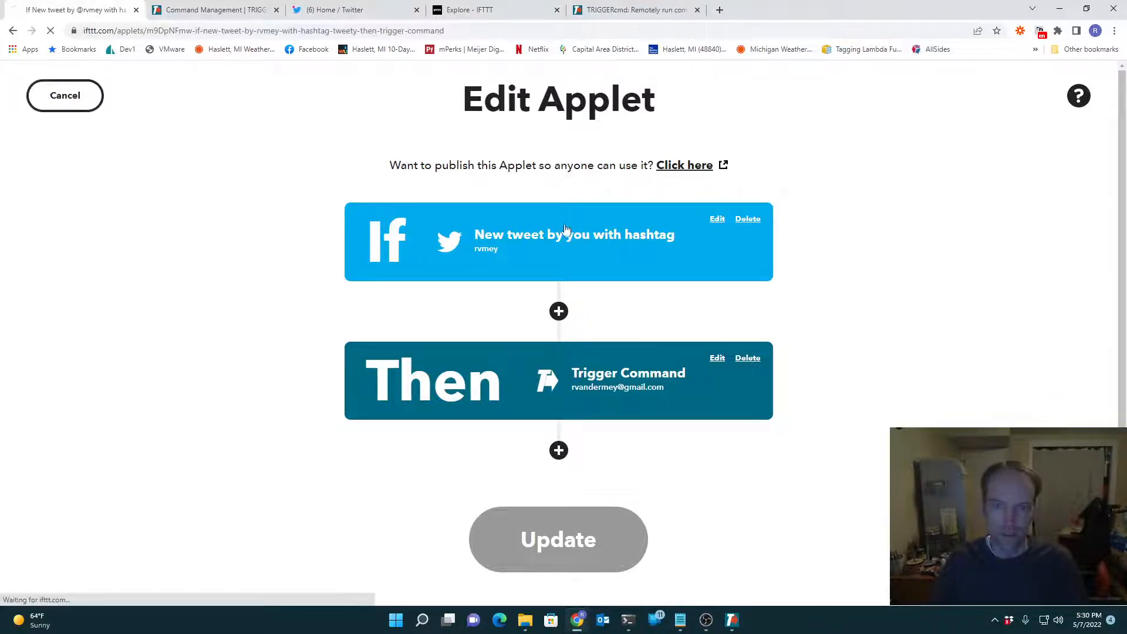
Step: Open the applet's Settings and view the If card's #tweety hashtag trigger fields
click(557, 539)
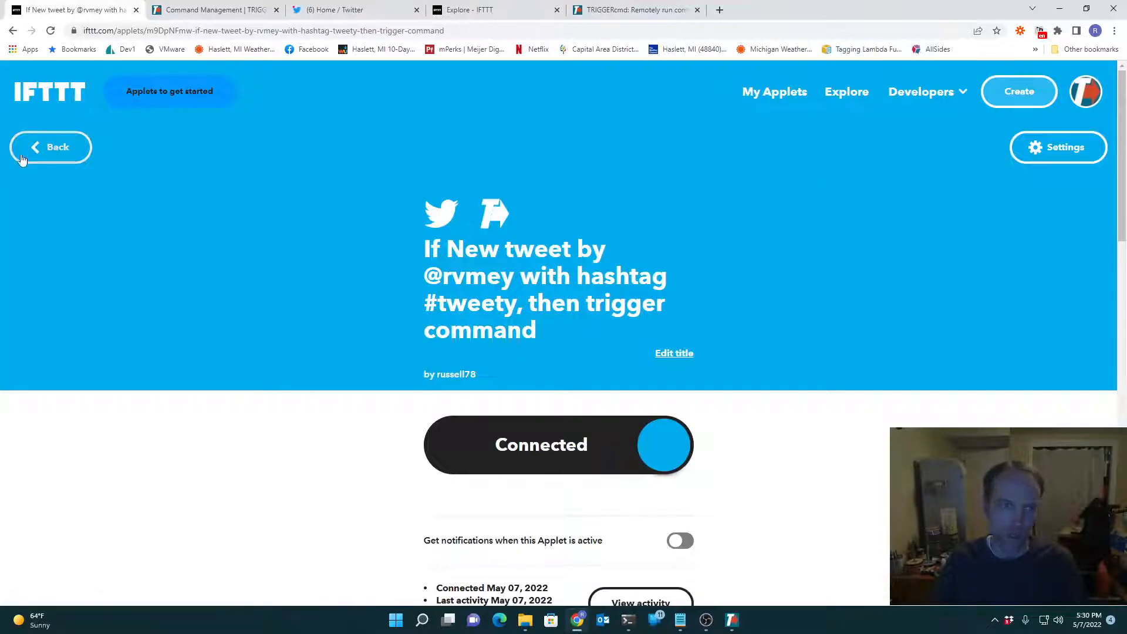
click(1057, 147)
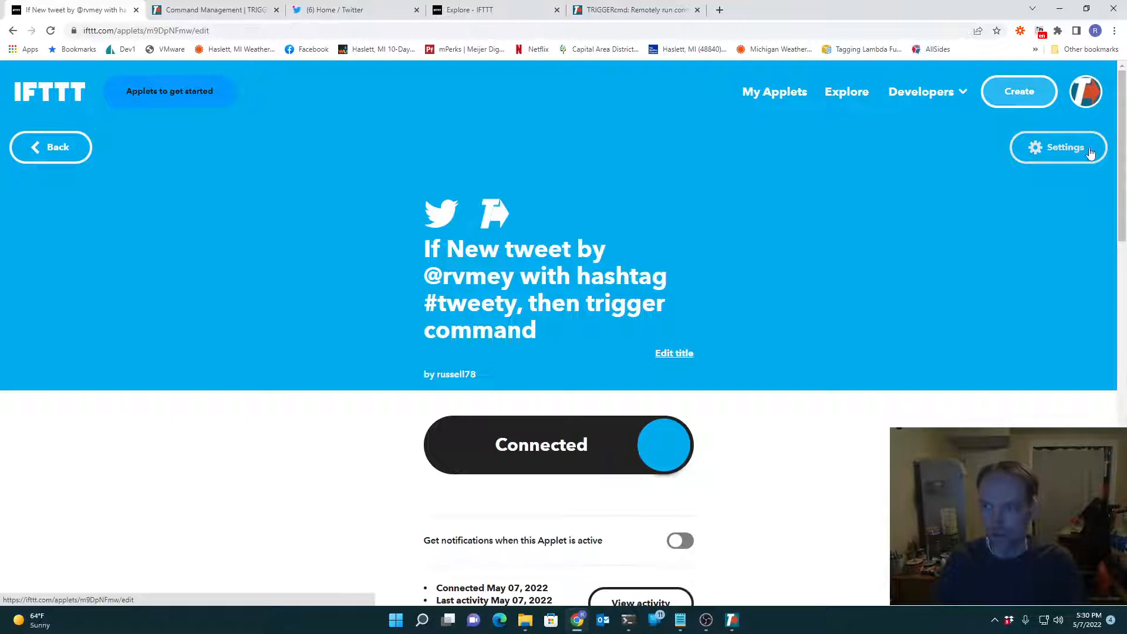
click(1057, 147)
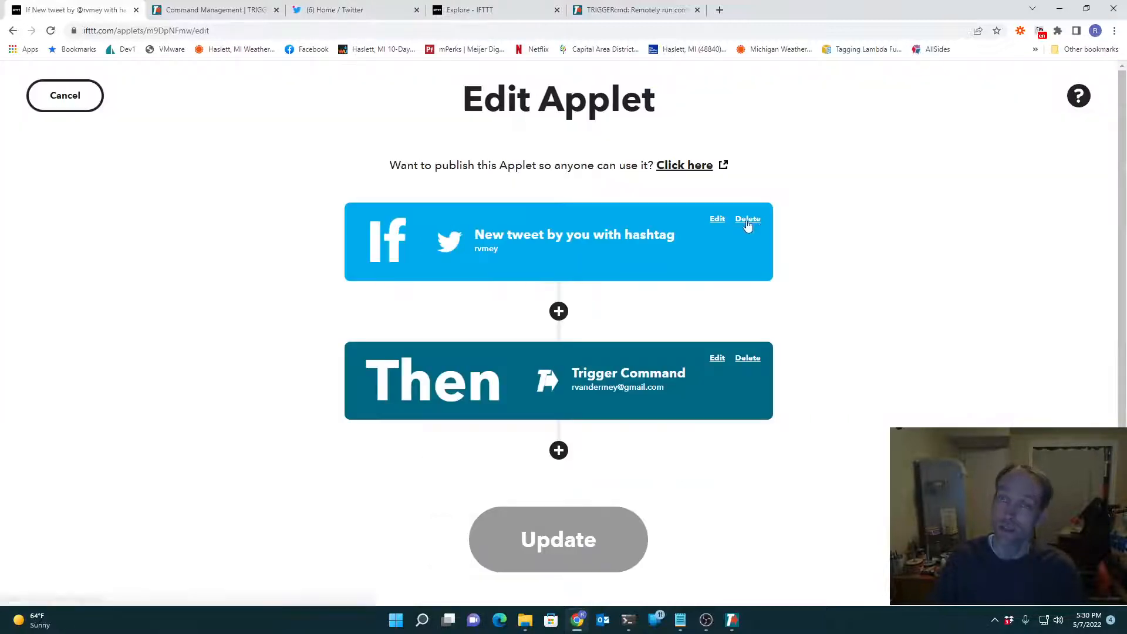
mouse_move(573, 243)
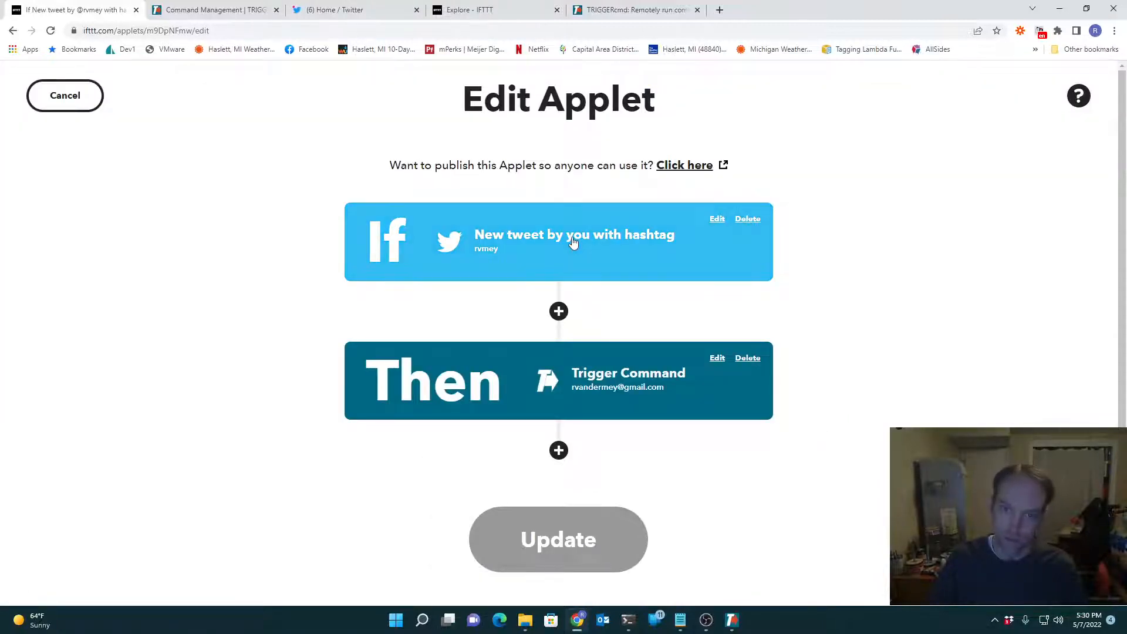
click(716, 218)
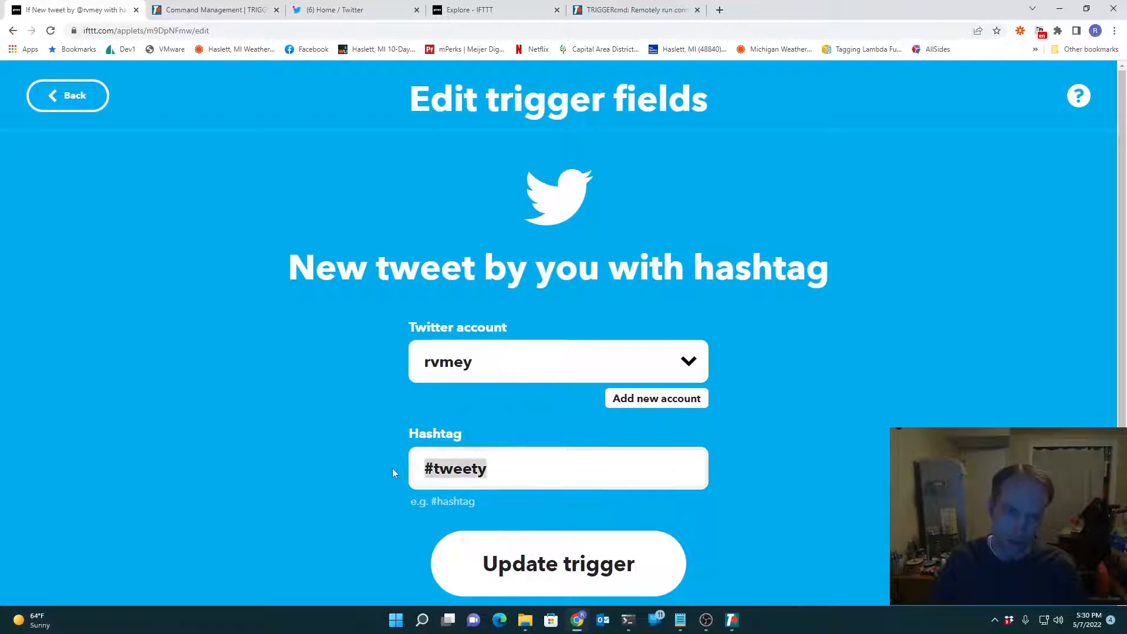
click(558, 468)
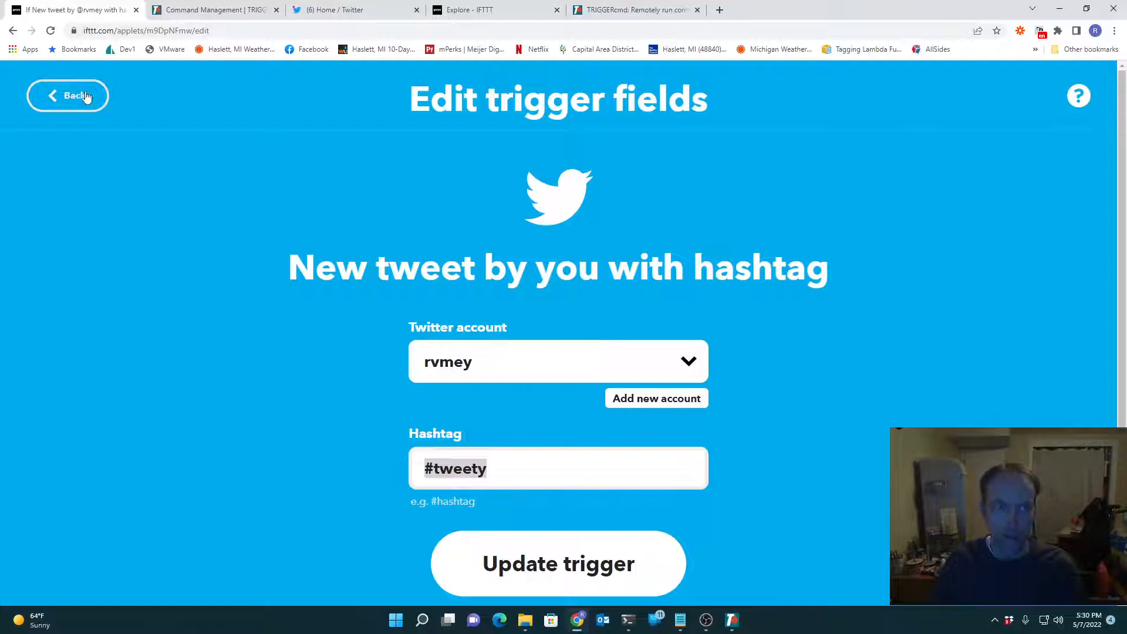
Step: Check the Then action's command dropdown, keeping DS | tweet with LinkToTweet
click(557, 563)
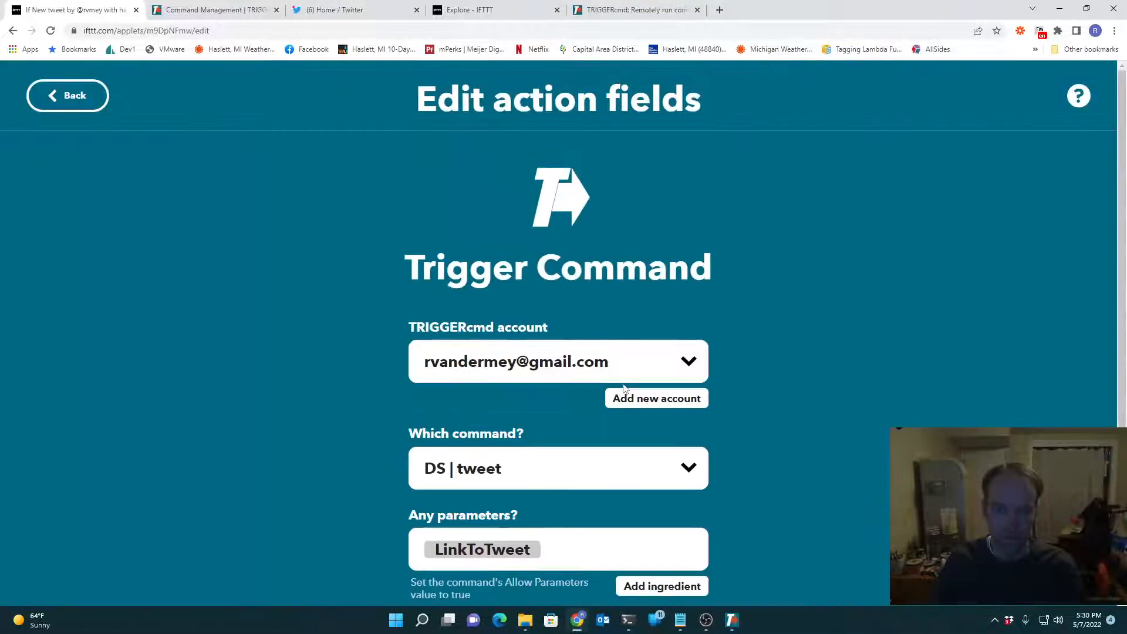
mouse_move(466, 187)
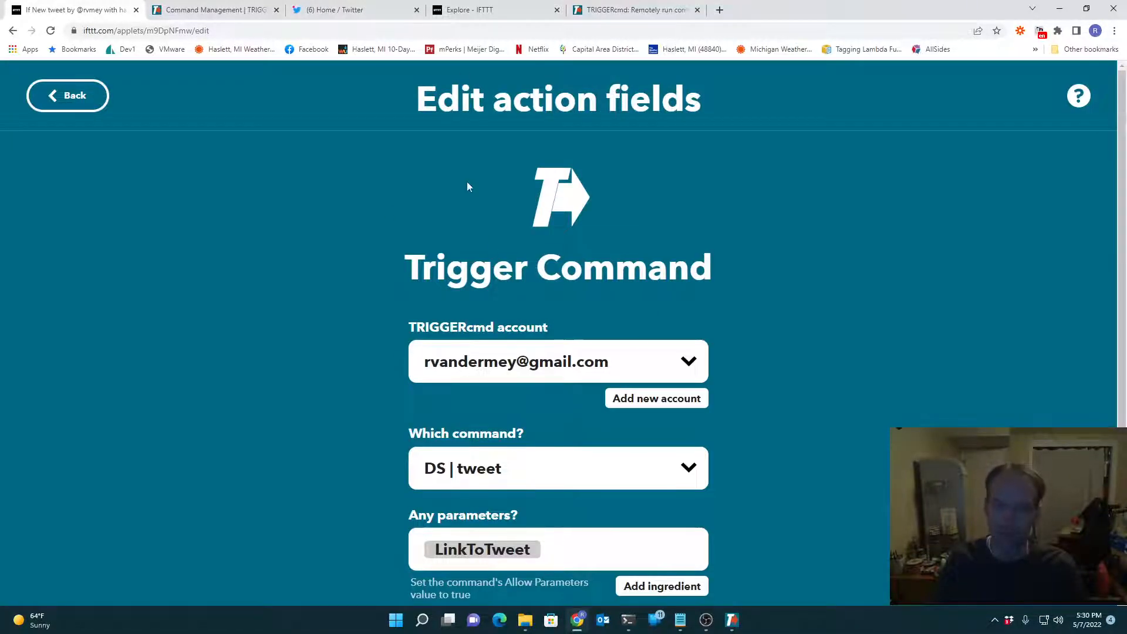
mouse_move(660, 363)
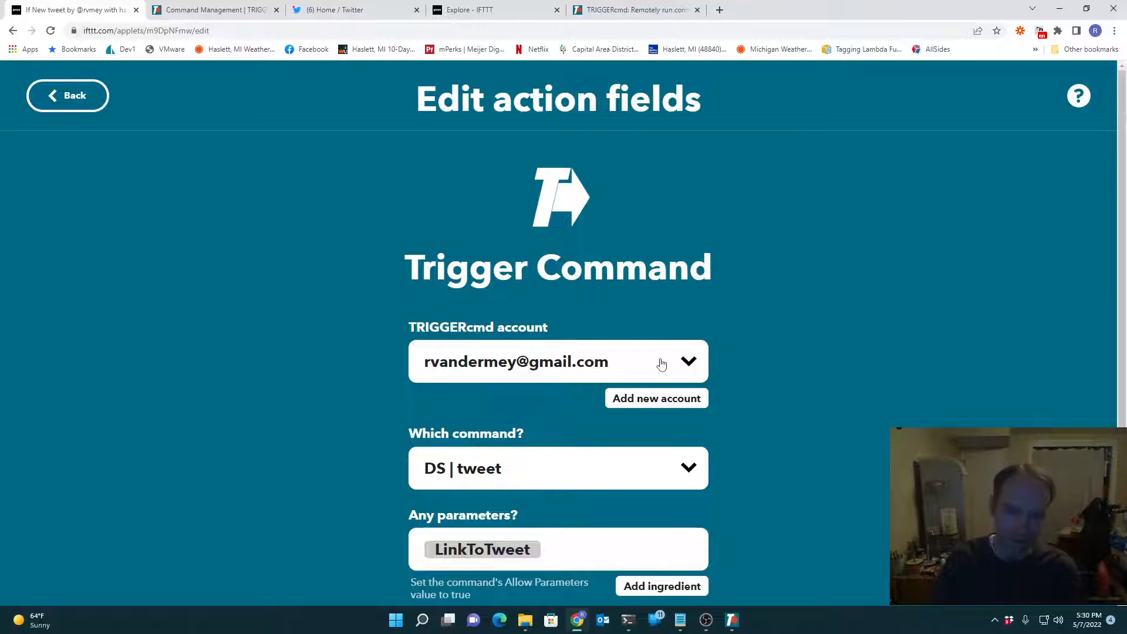
double_click(557, 267)
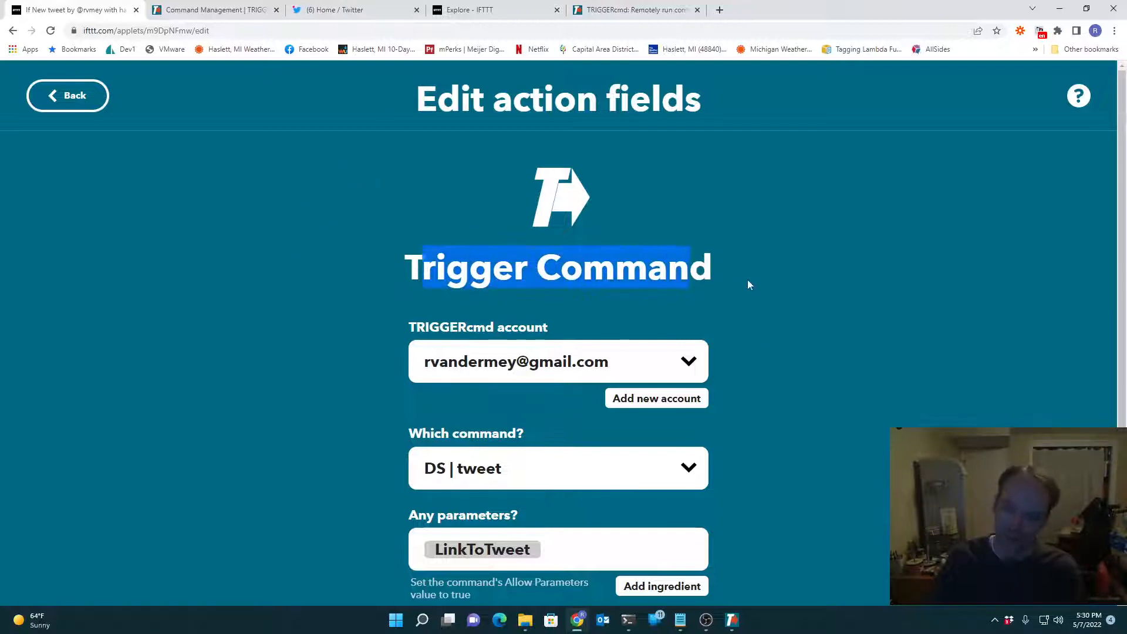
click(748, 285)
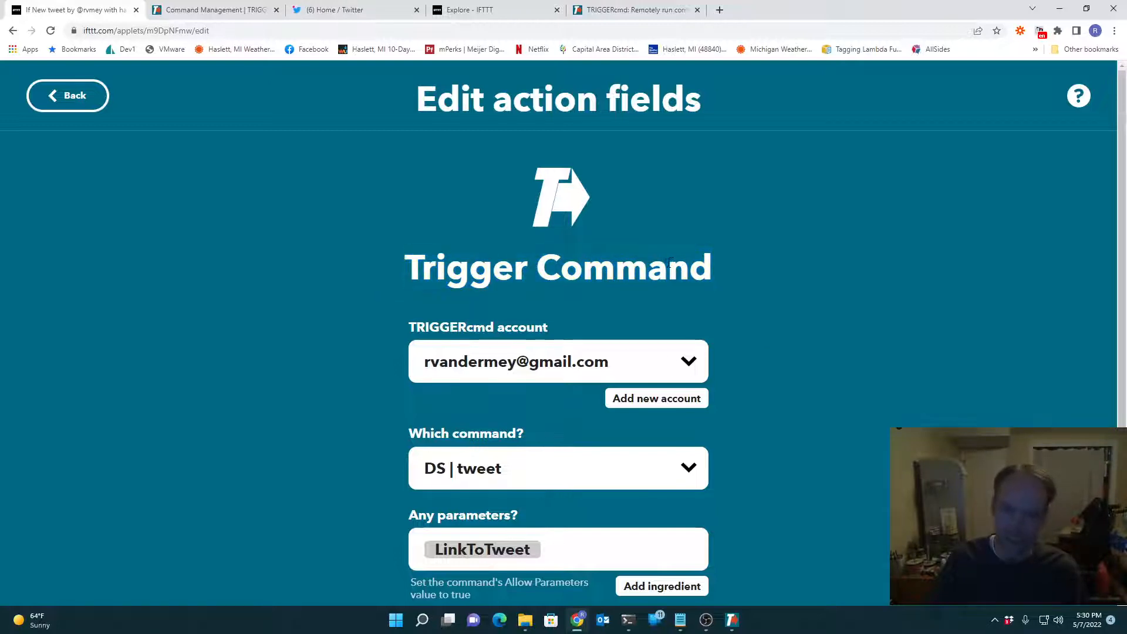
click(557, 468)
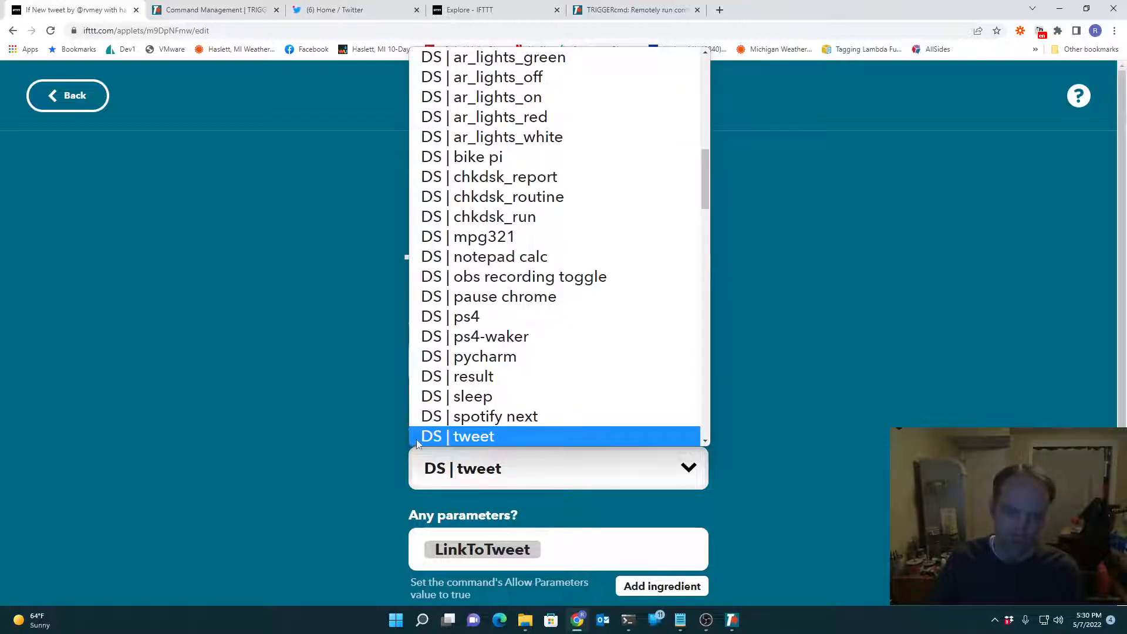
click(474, 436)
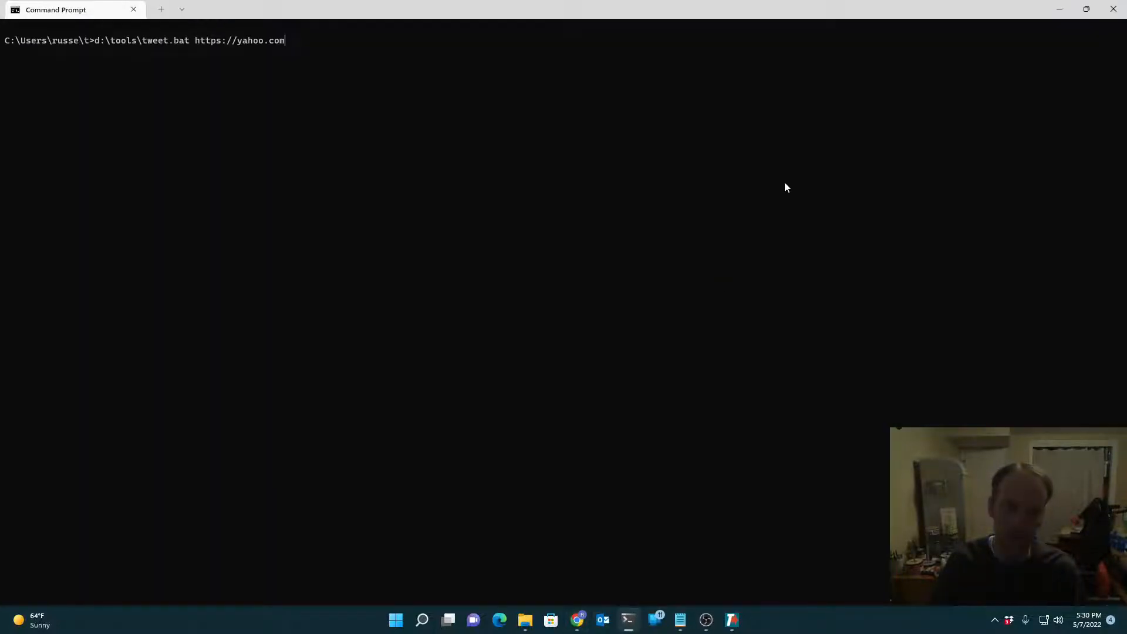
mouse_move(159, 56)
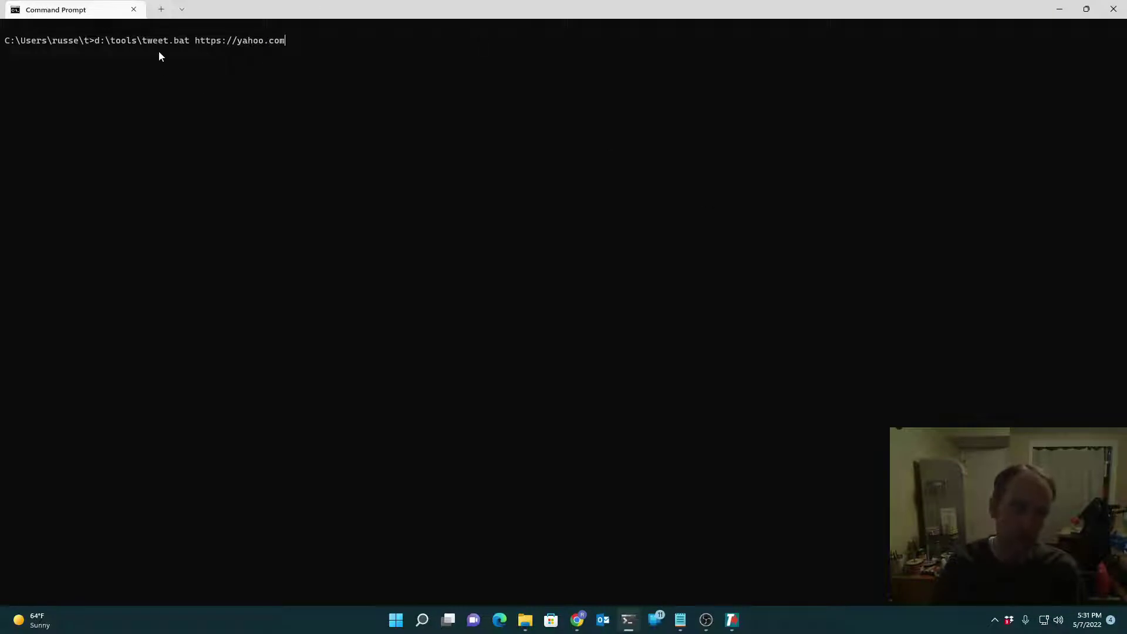
double_click(122, 40)
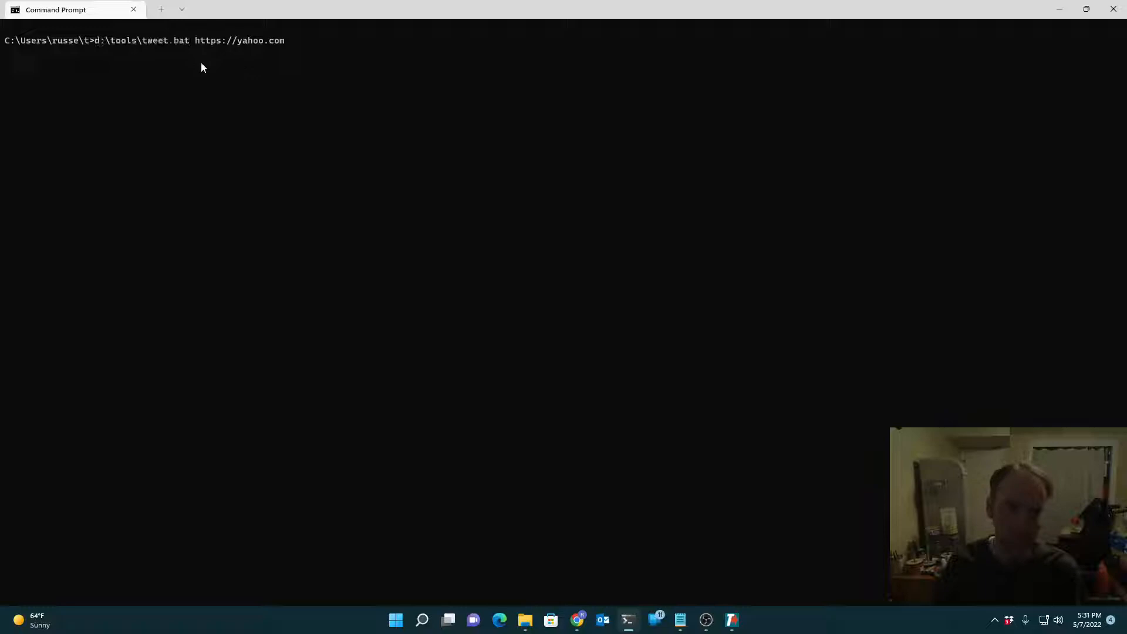
key(Return)
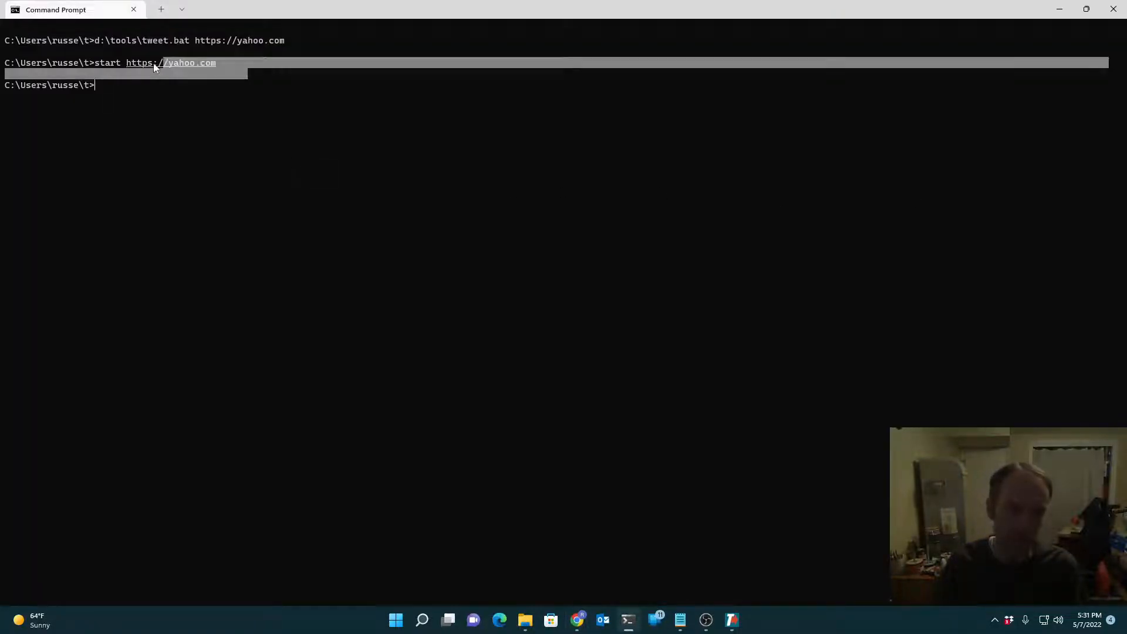
text(type)
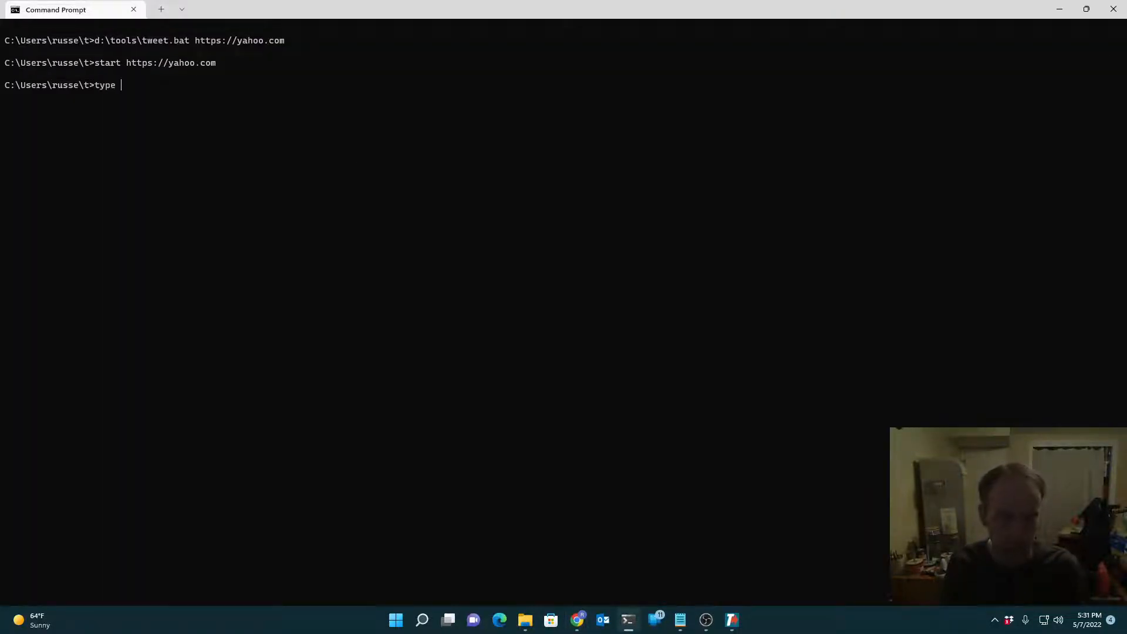
text(d:\too)
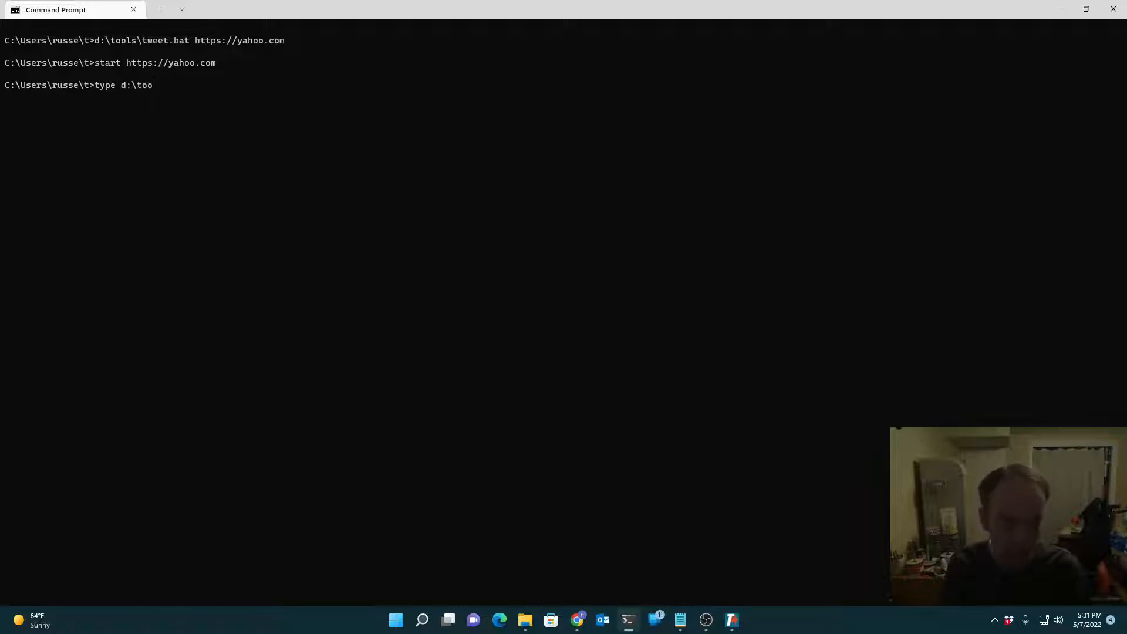
text(ls\tweet.bat)
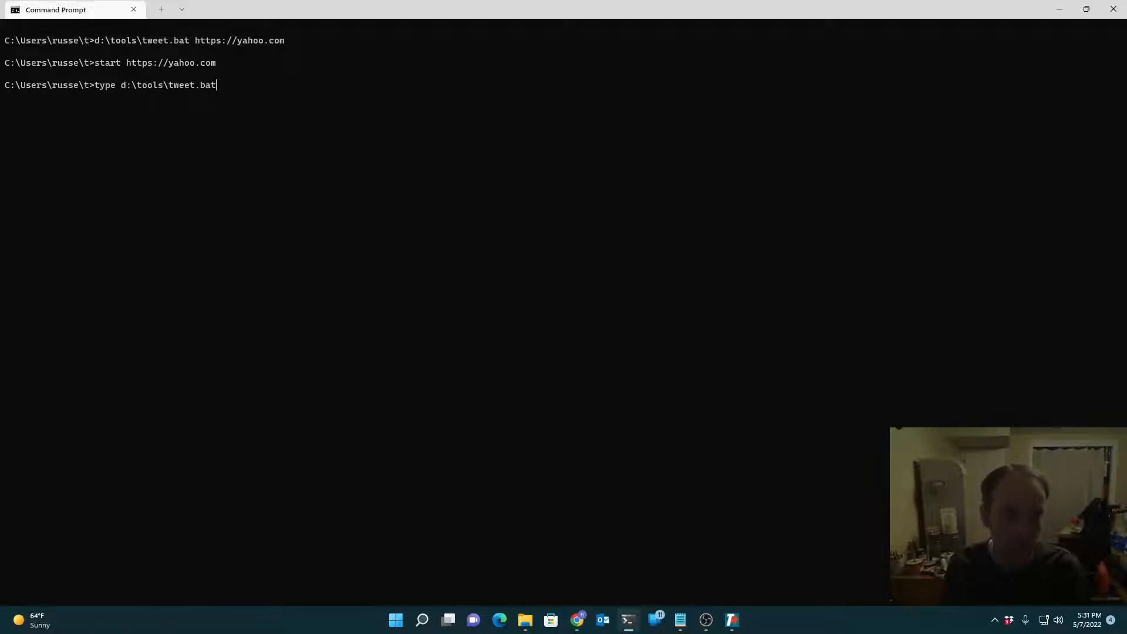
key(Return)
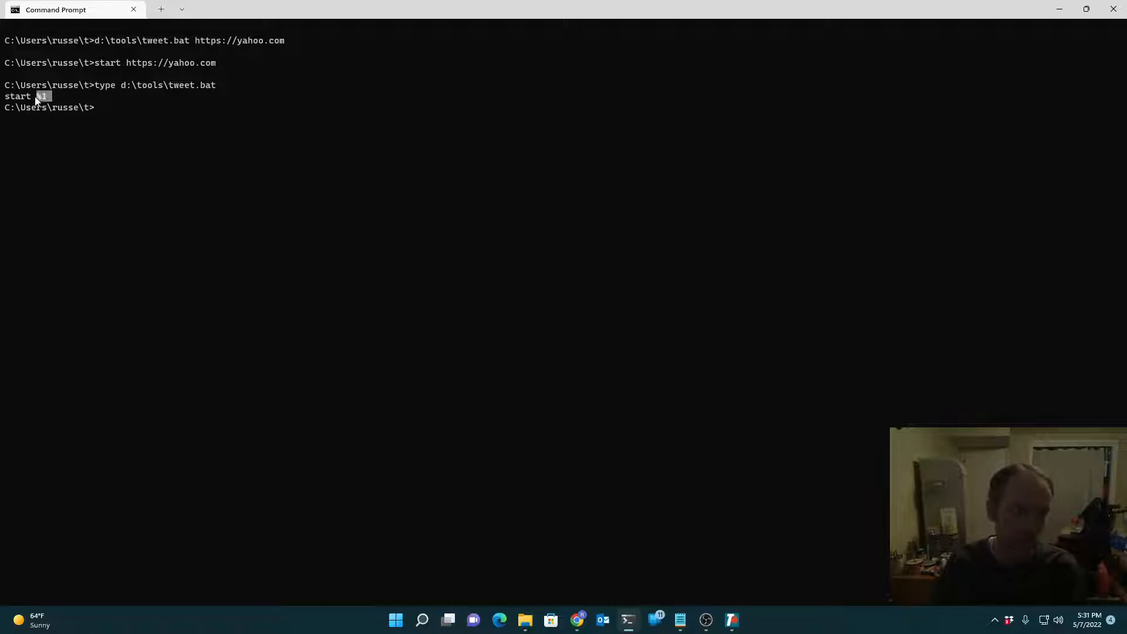
mouse_move(48, 107)
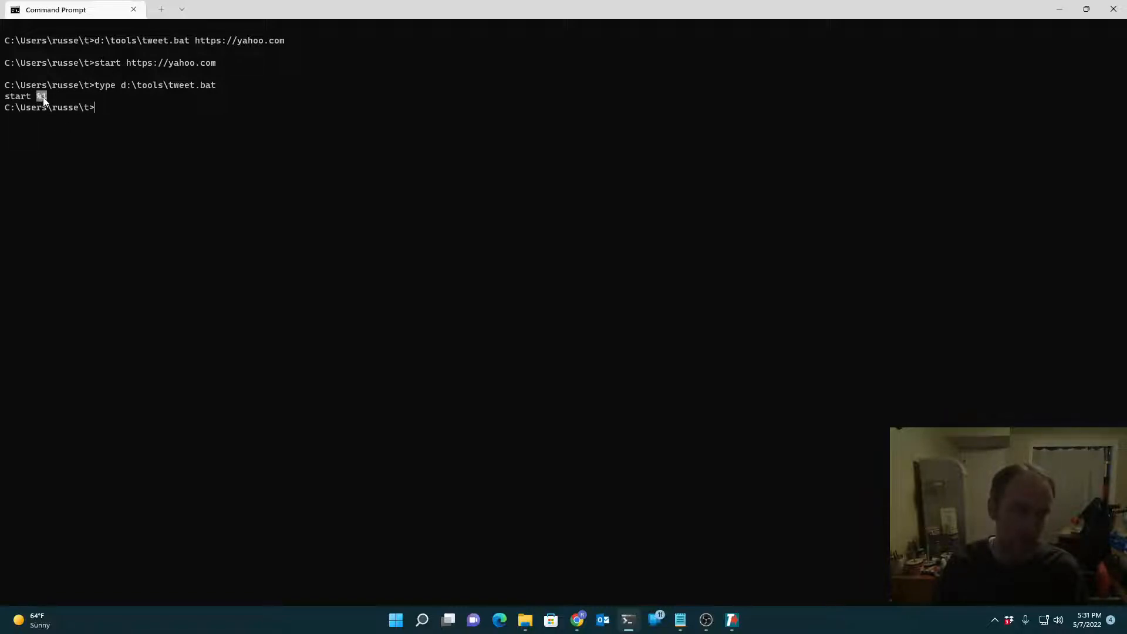
mouse_move(271, 231)
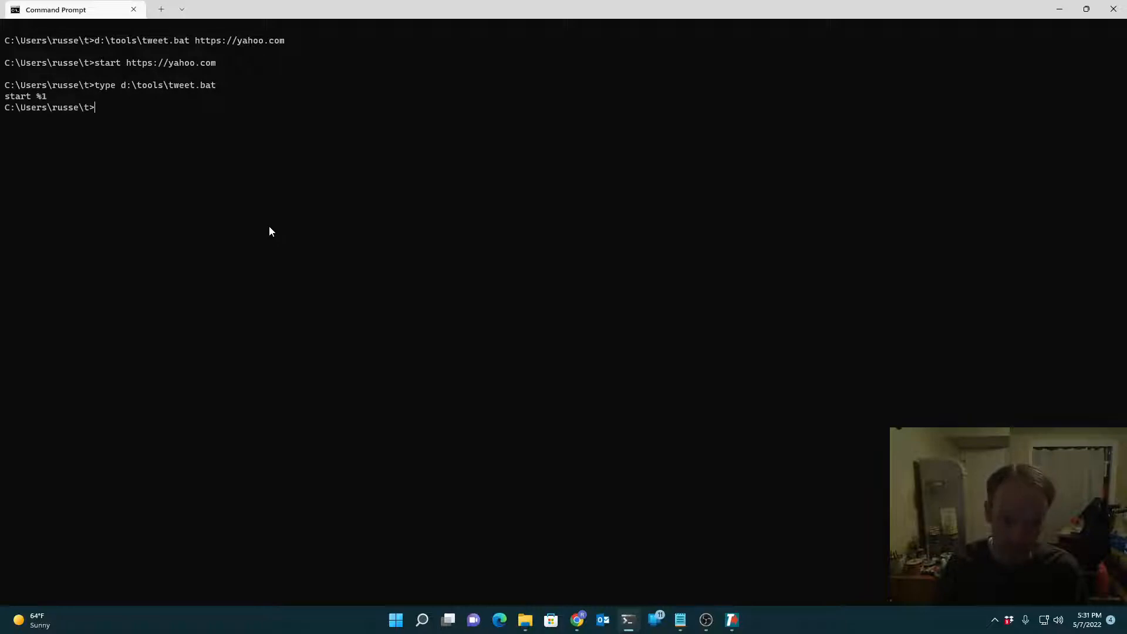
text(d:\tools\tweet.bat https://yahoo.com)
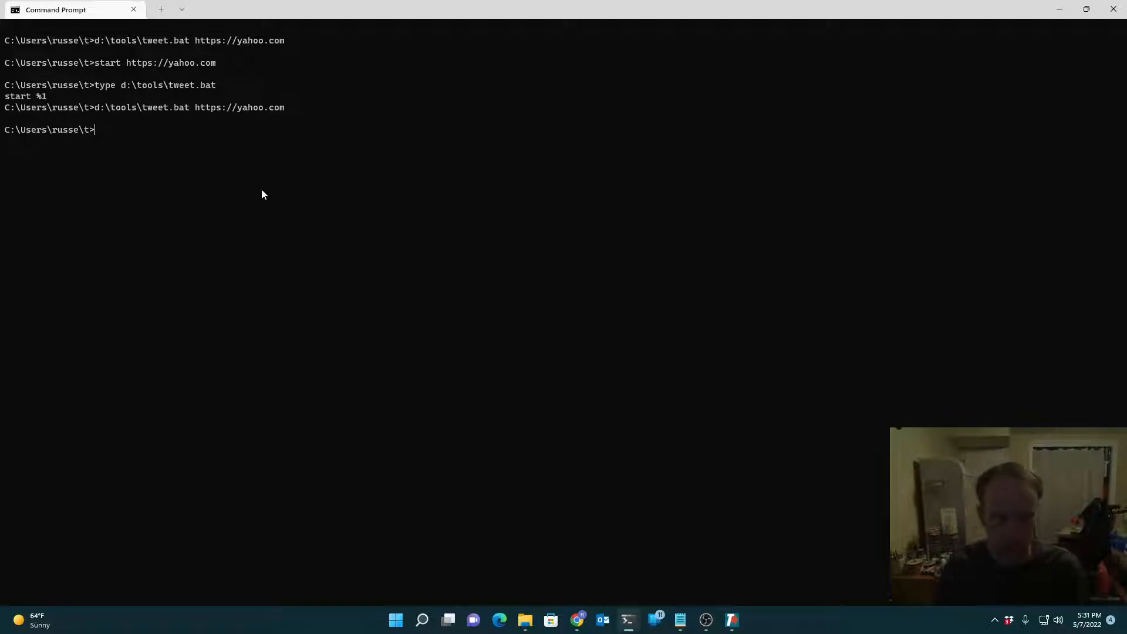
Step: Review the tweet command running d:\tools\tweet.bat in Command Editor, then return to Chrome
click(732, 620)
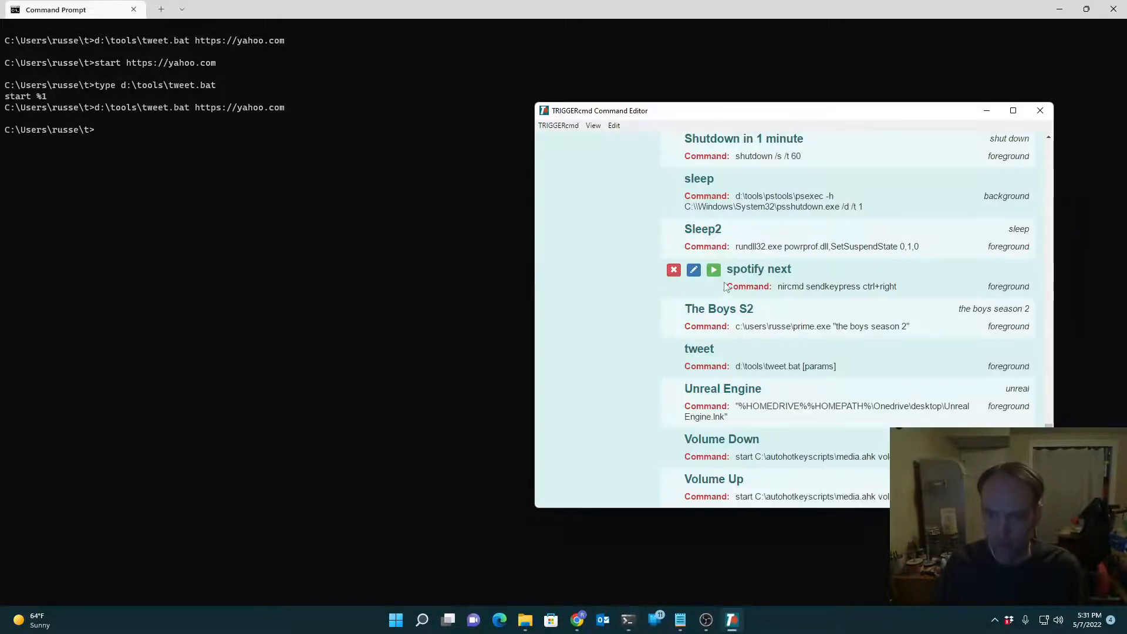
click(698, 348)
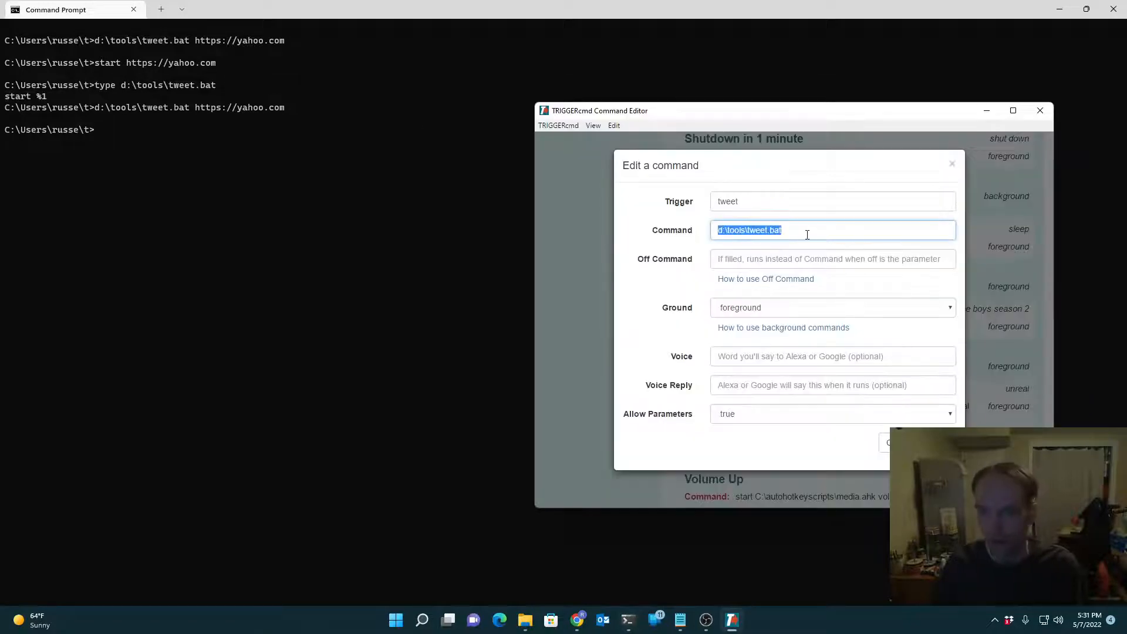
click(952, 164)
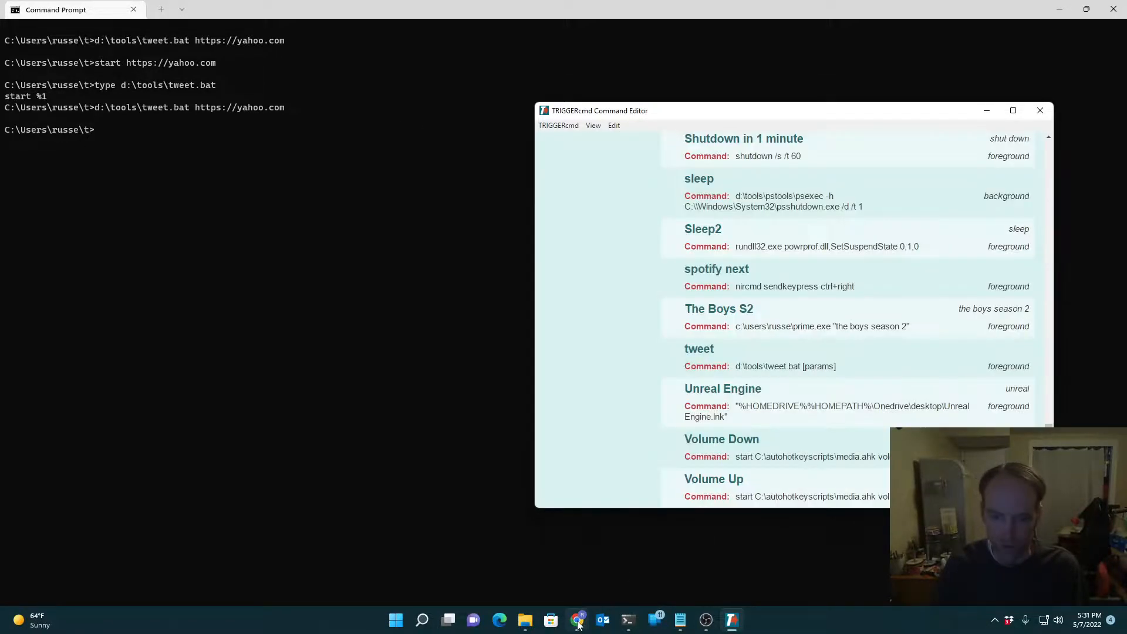
click(577, 620)
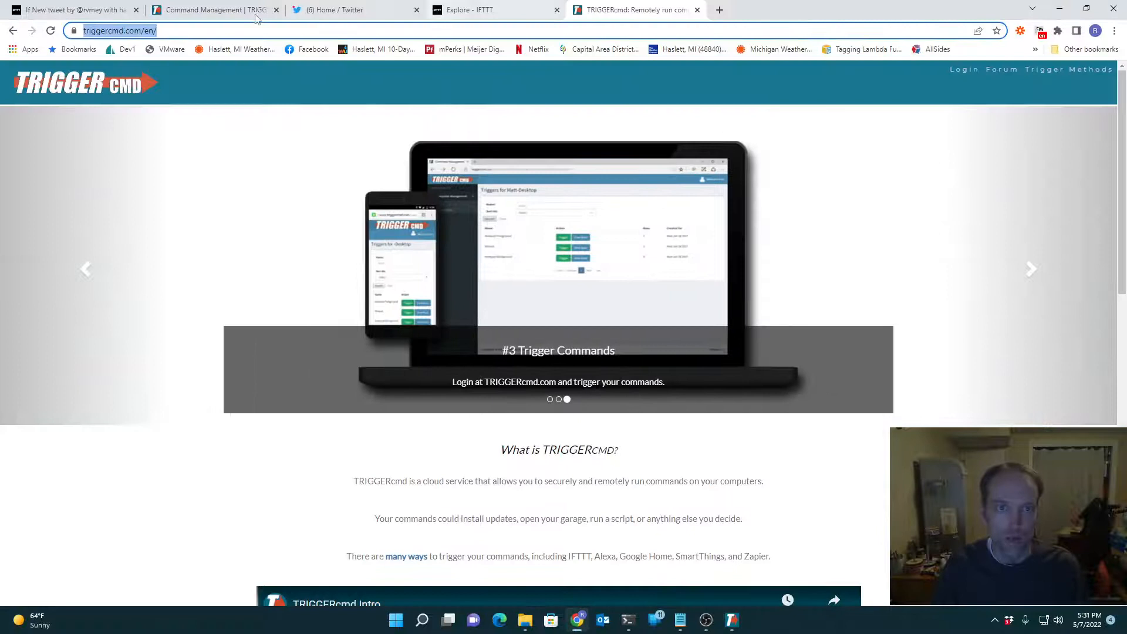
Step: Open the tweet command's Parameters page for computer DS from Command Management
click(212, 10)
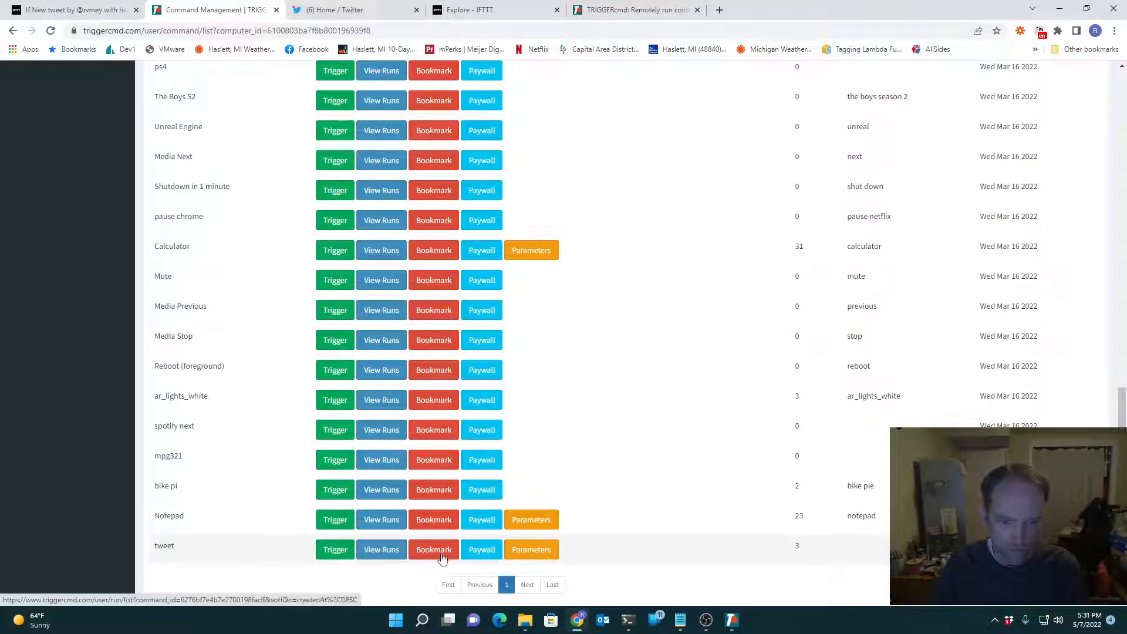
click(531, 549)
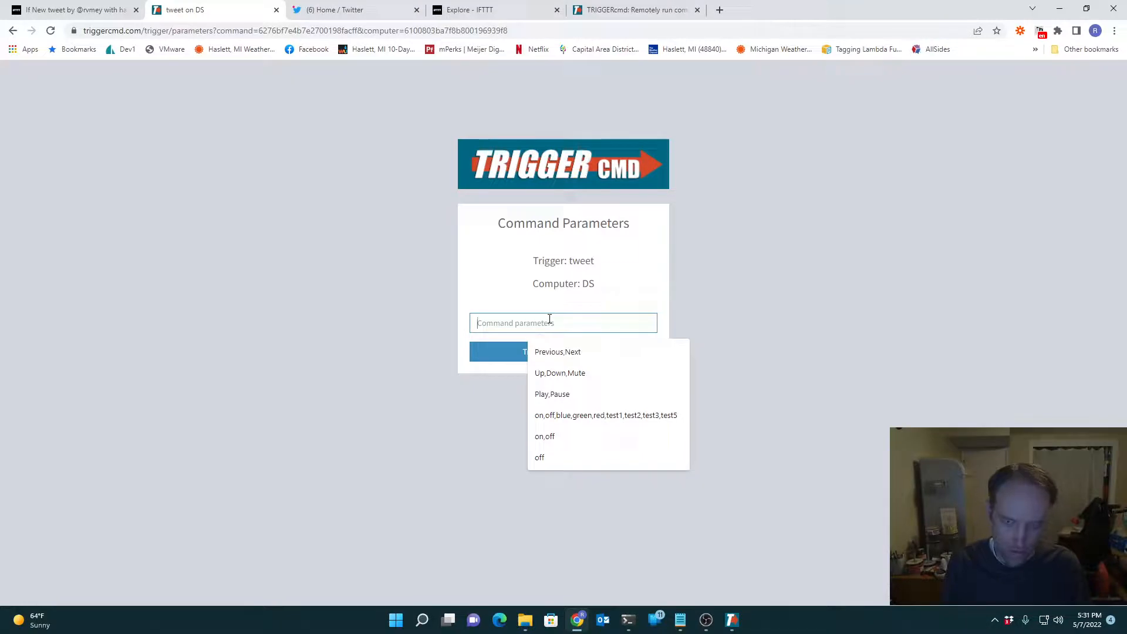
click(13, 29)
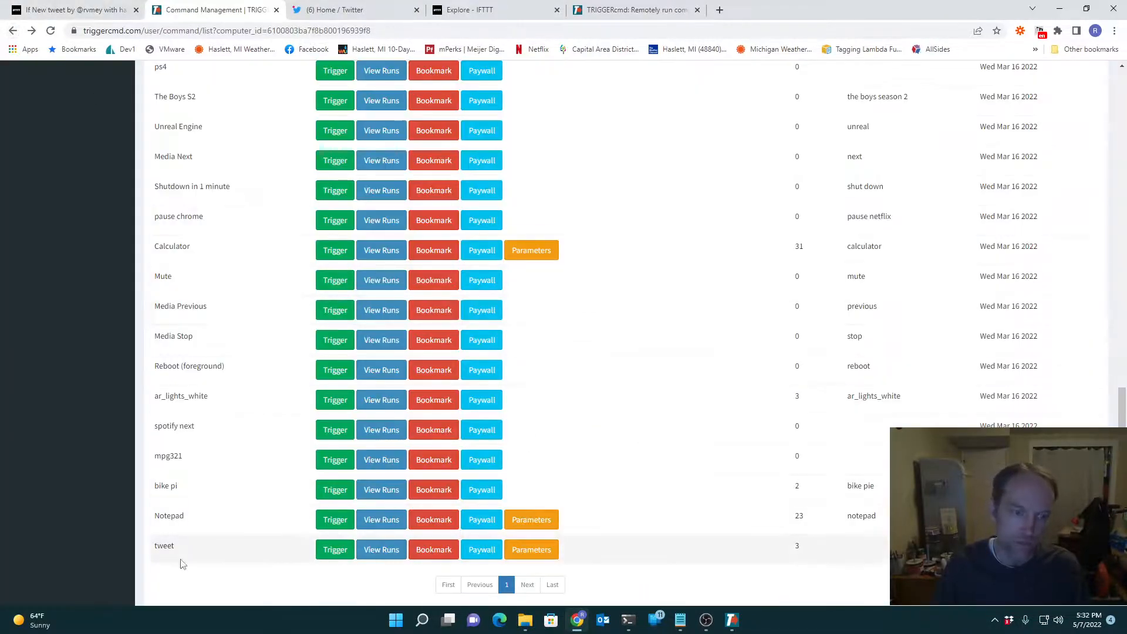
mouse_move(165, 559)
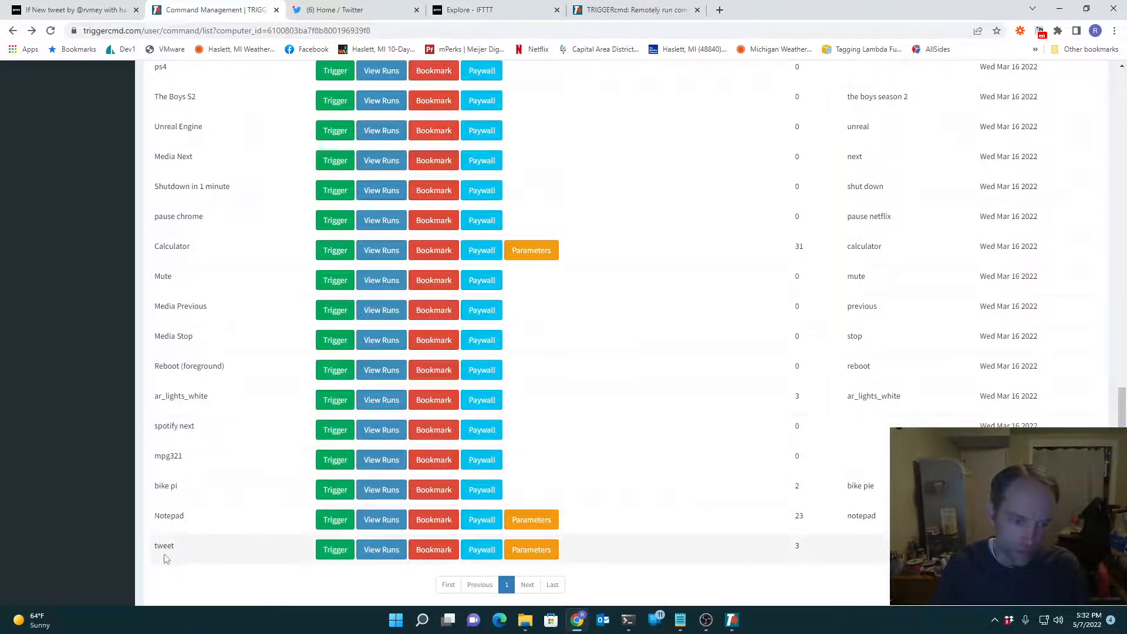
key(ctrl+a)
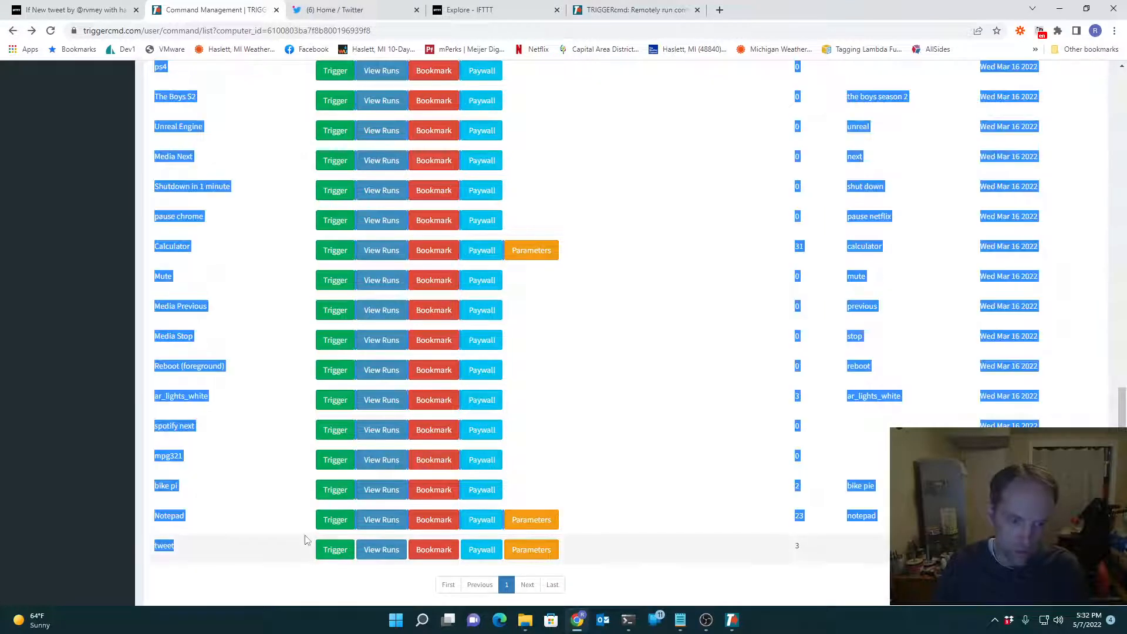
click(531, 550)
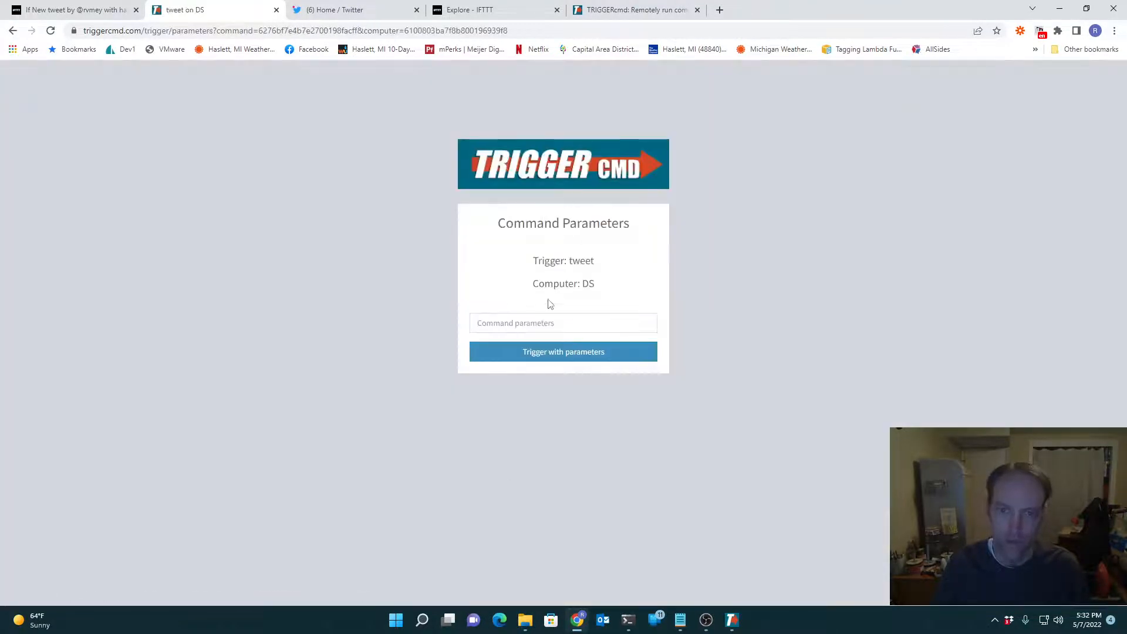
click(563, 323)
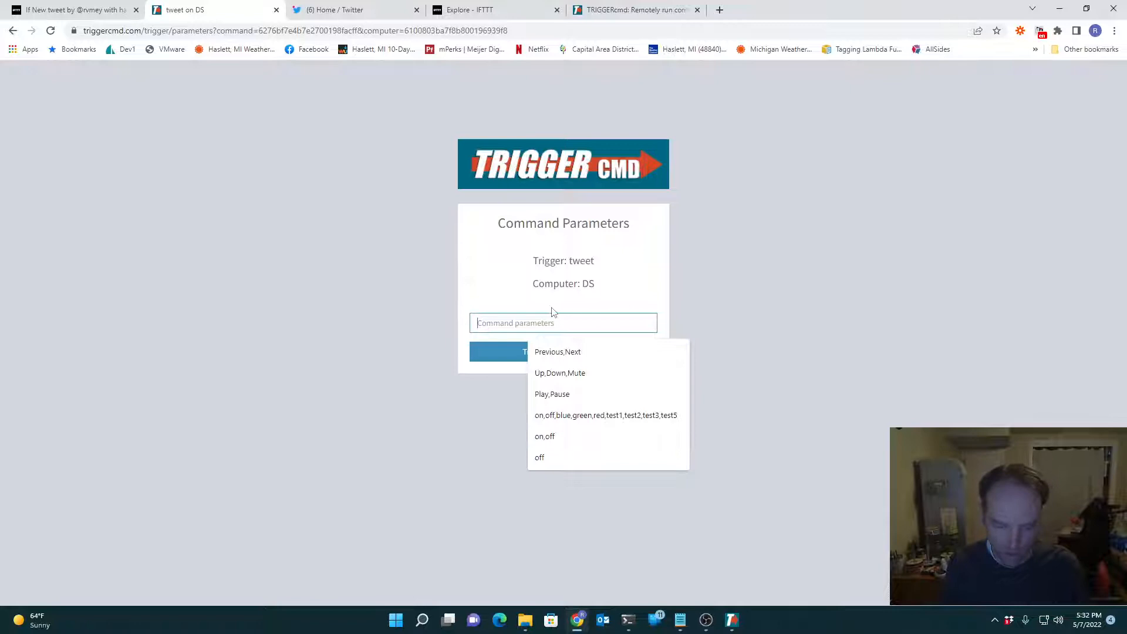
text(https)
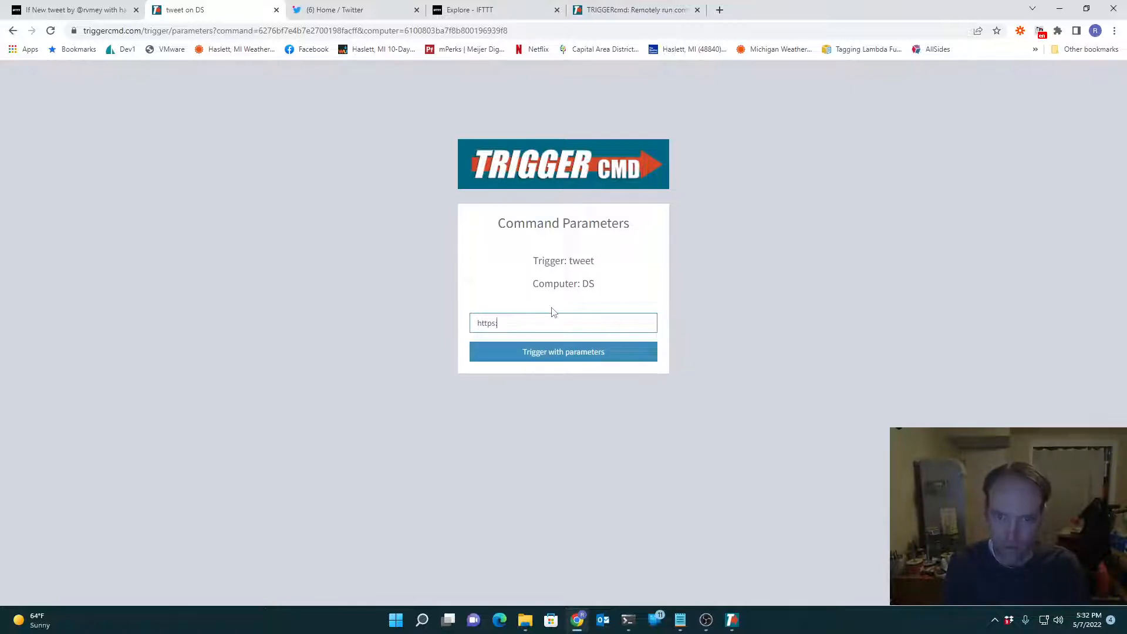
text(://slashdot)
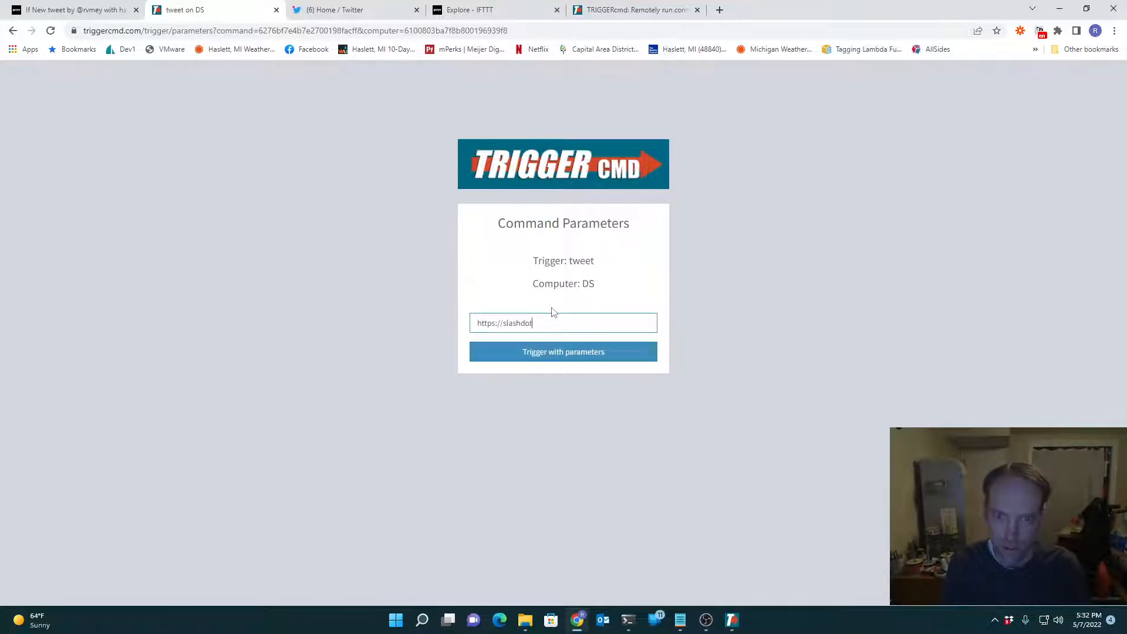
text(.org)
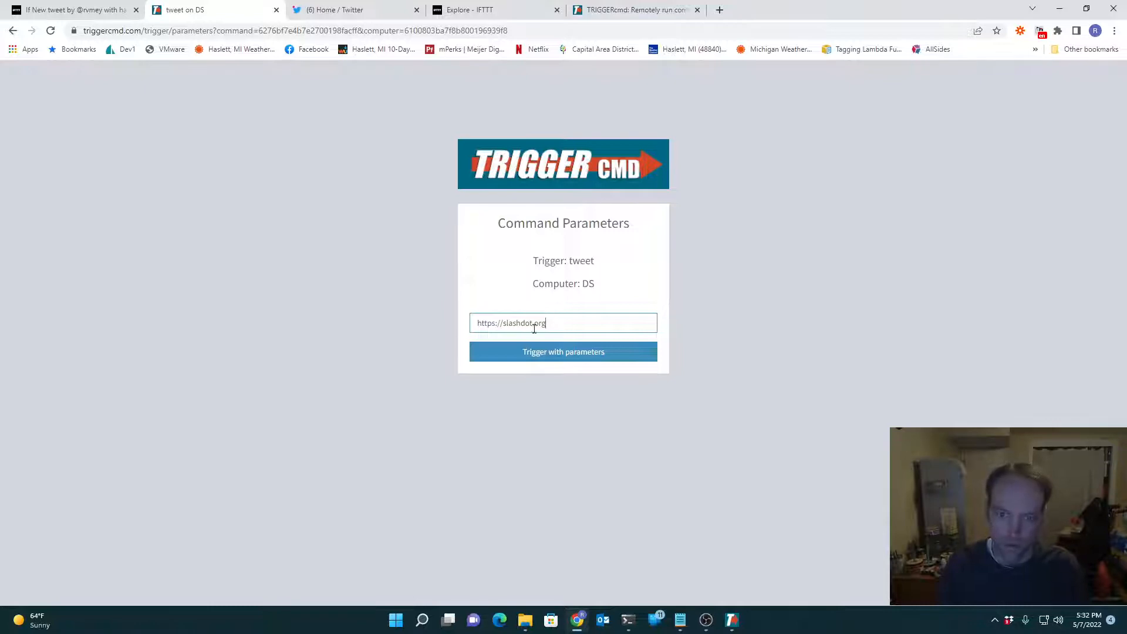
click(563, 352)
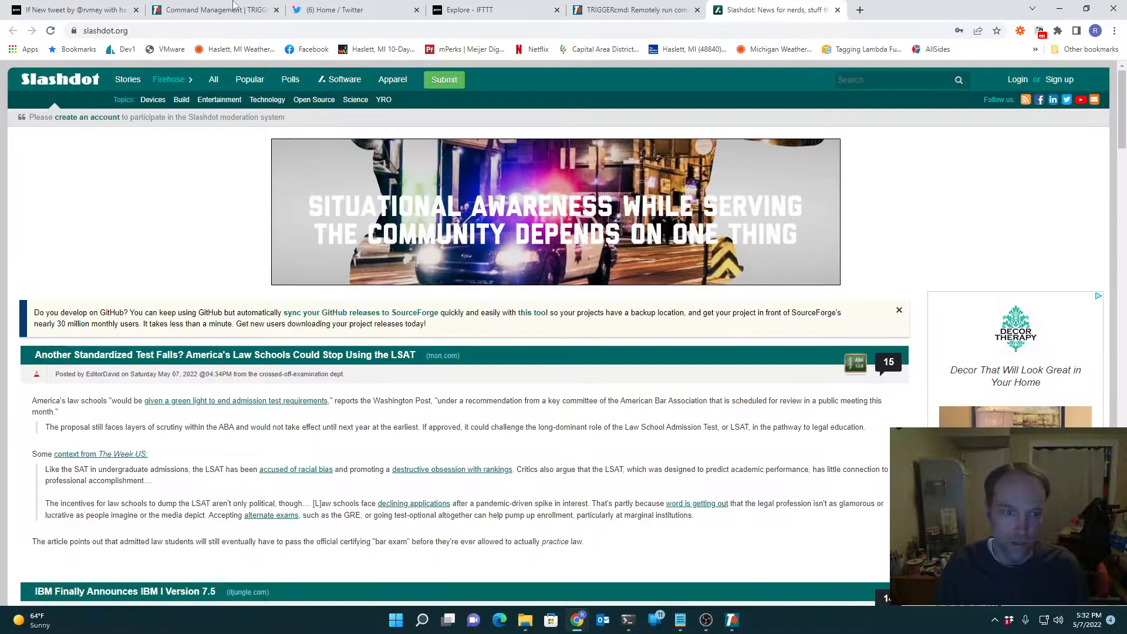
click(836, 9)
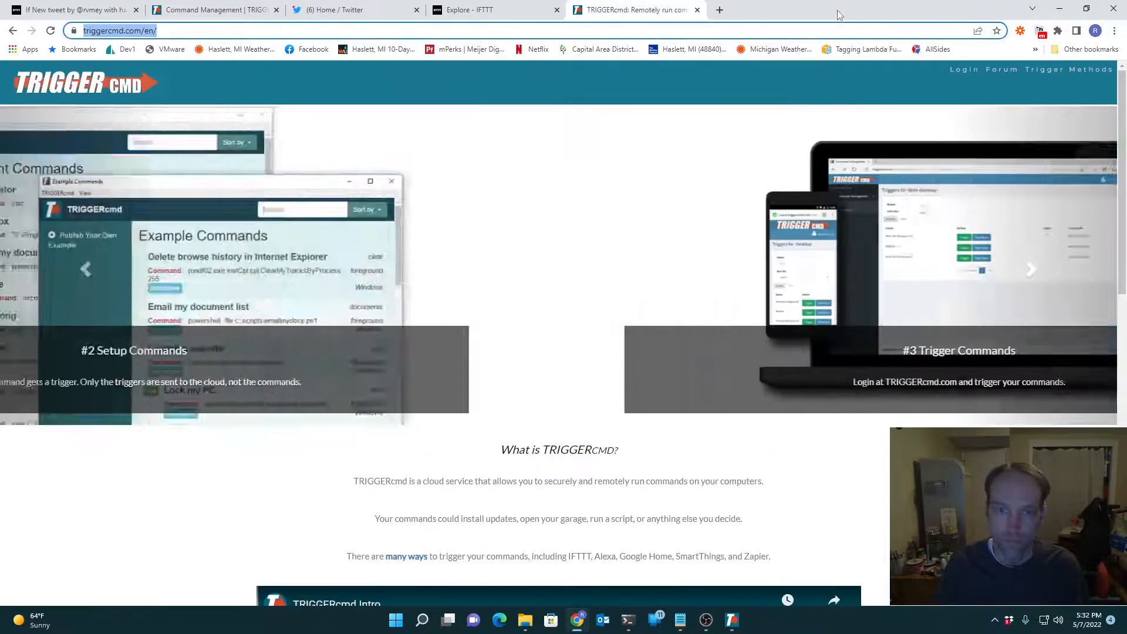
Step: Revisit Command Management, then return to the IFTTT applet's DS | tweet action
click(214, 9)
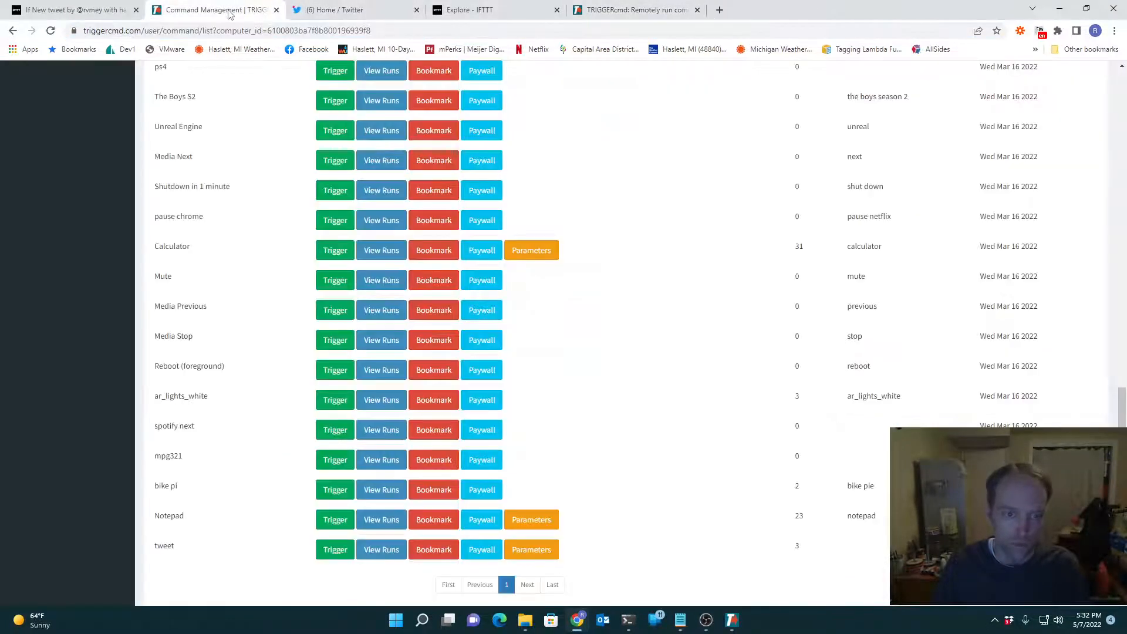
mouse_move(258, 458)
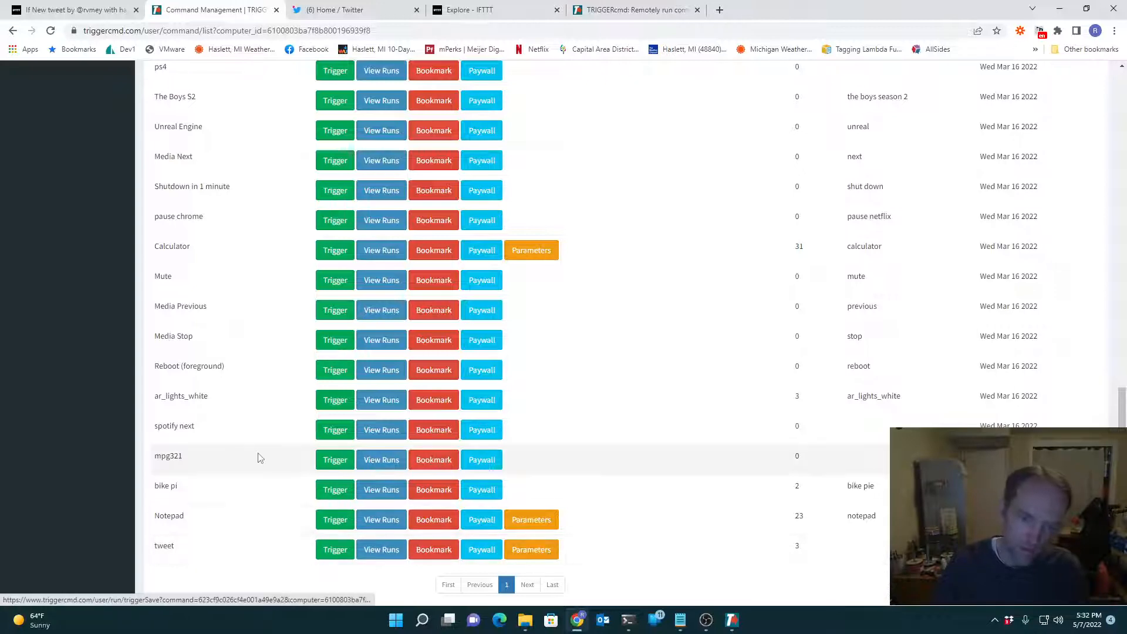
mouse_move(314, 560)
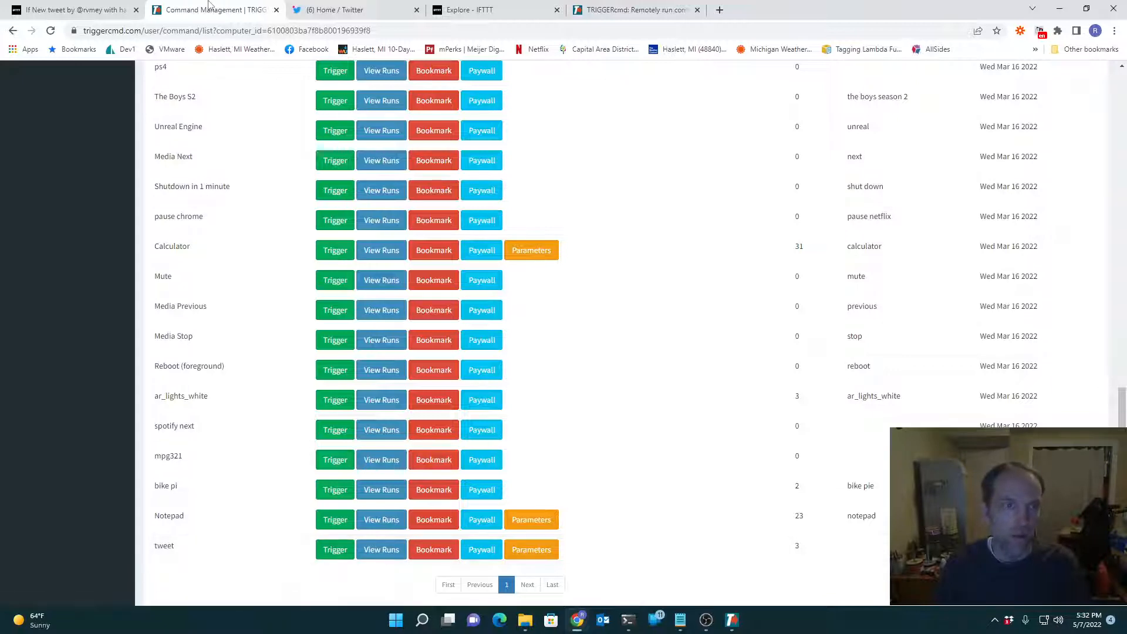
click(72, 10)
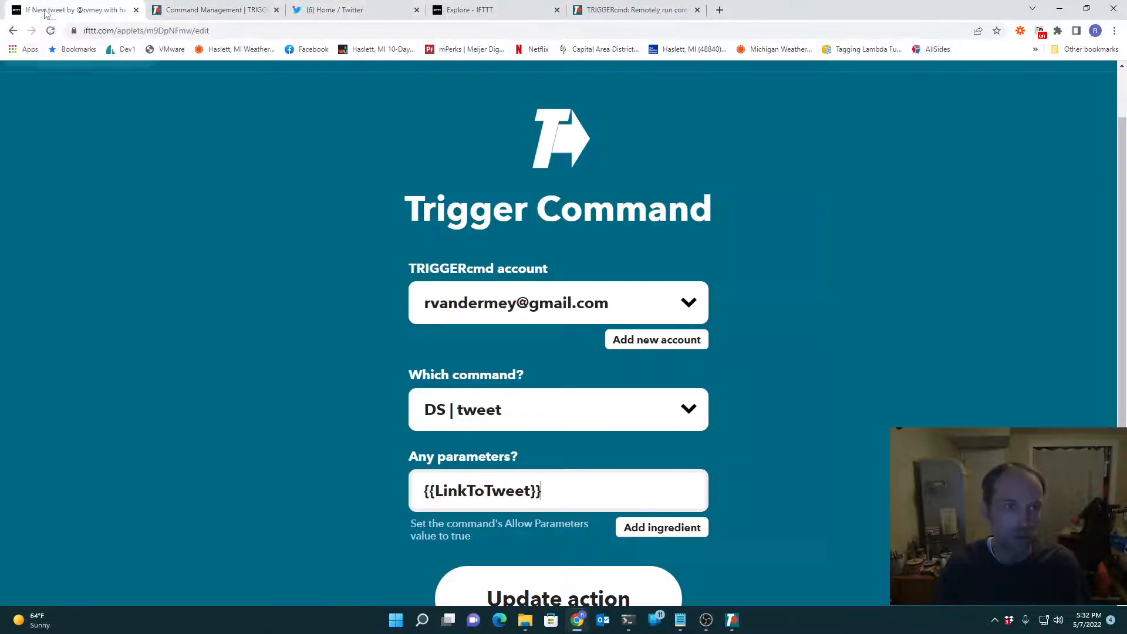
Step: Click Update on the Edit Applet page to save the applet
scroll(down, 3)
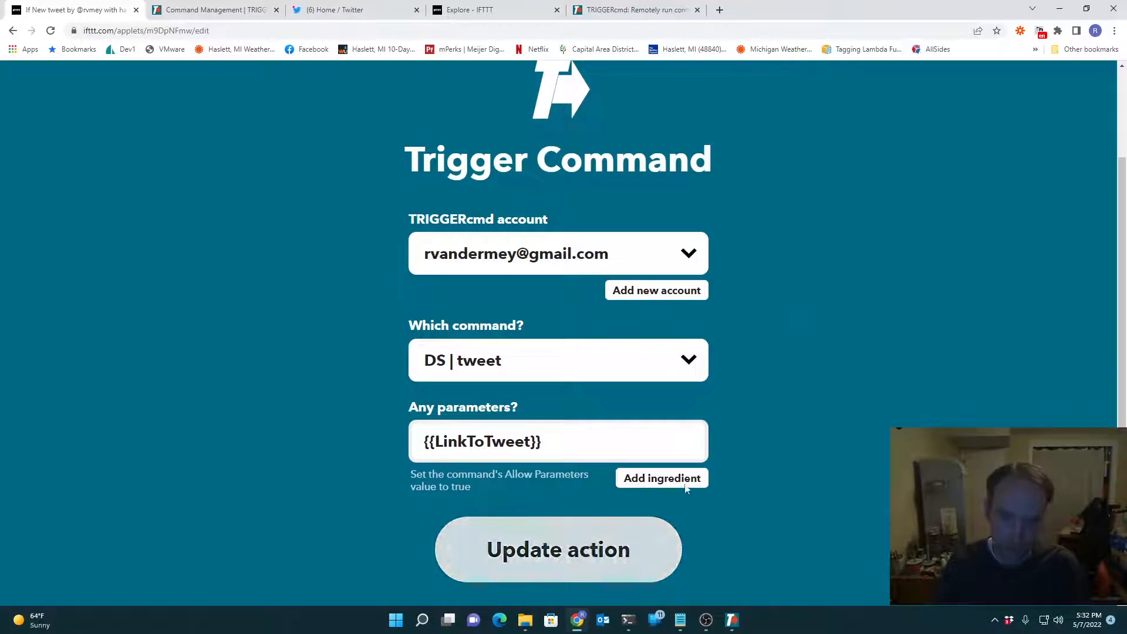
mouse_move(881, 412)
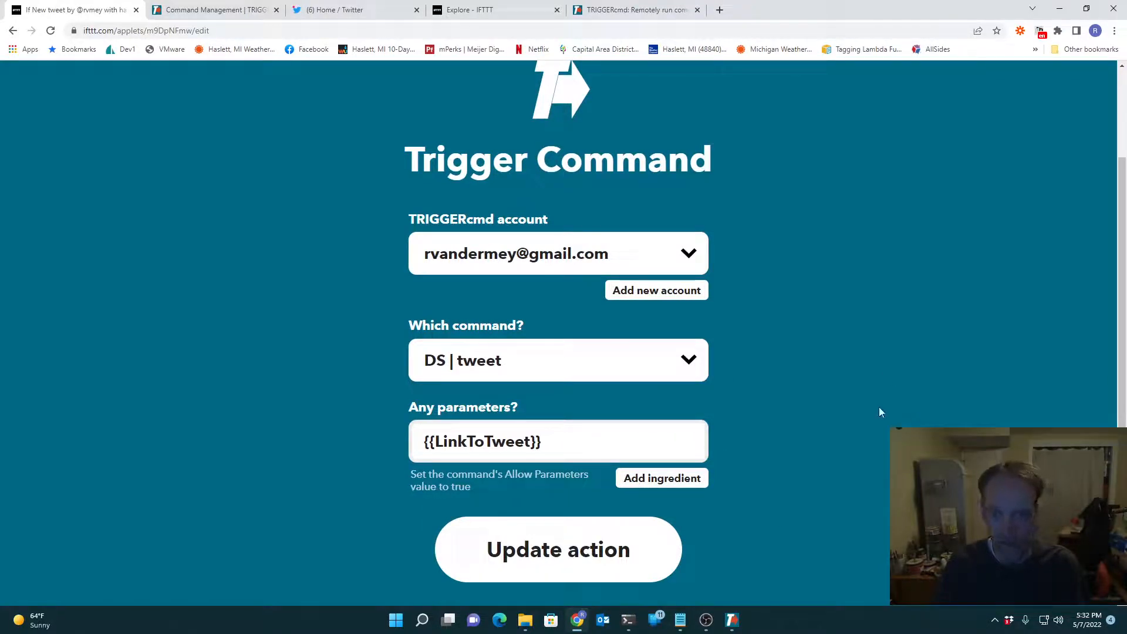
click(557, 549)
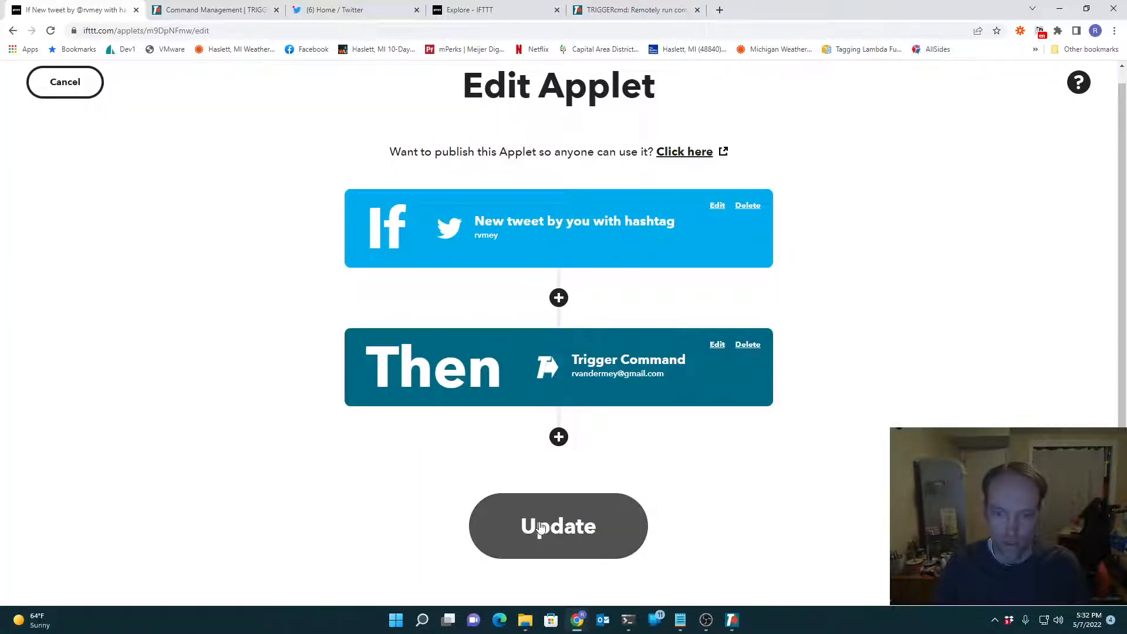
click(558, 525)
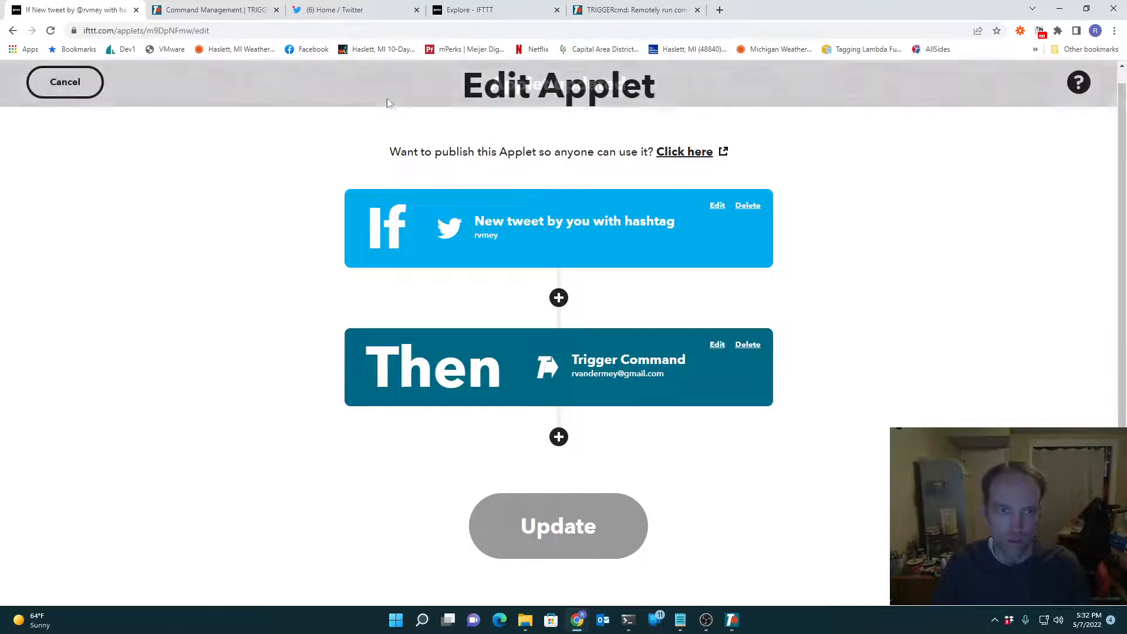
Step: Compose '#tweety Testing 1234' in the What's happening box and post it
click(338, 9)
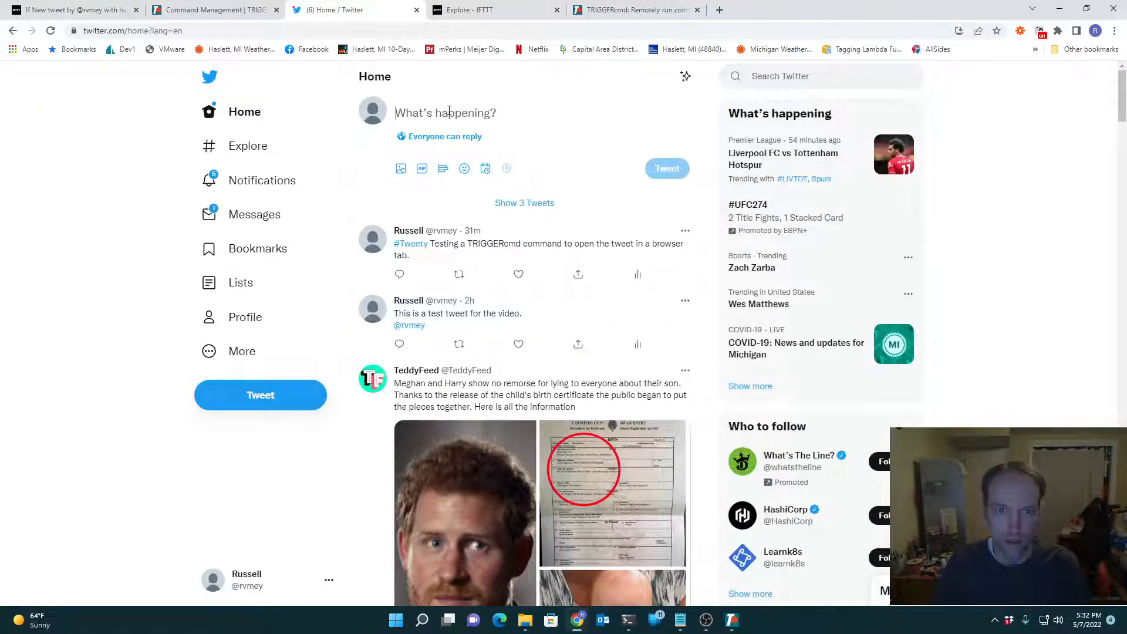
text(#twe)
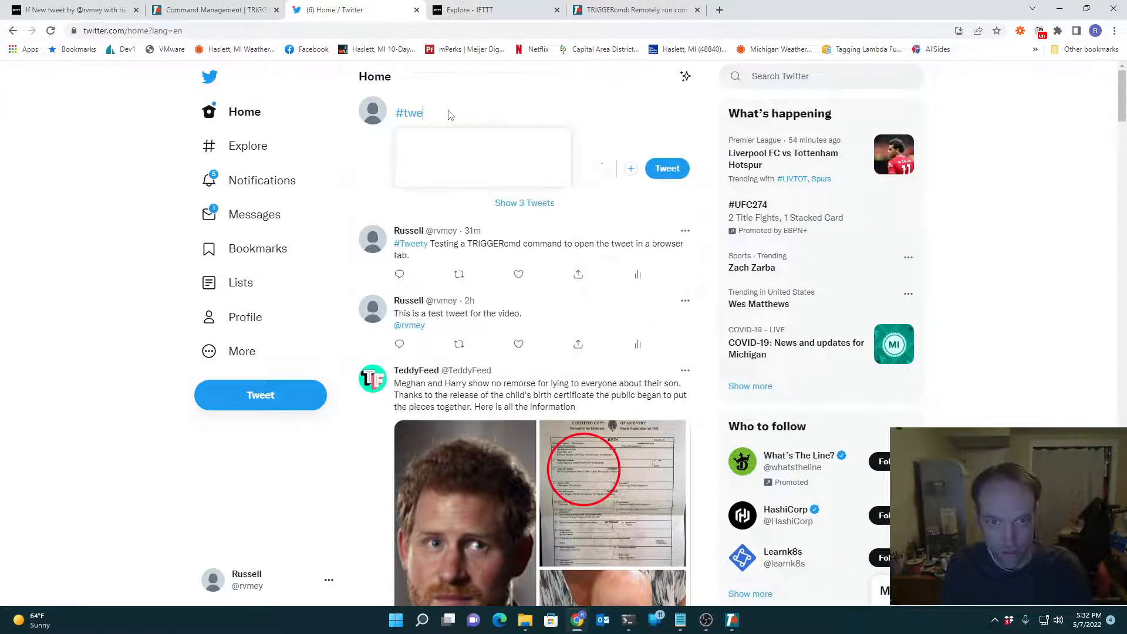
text(ety)
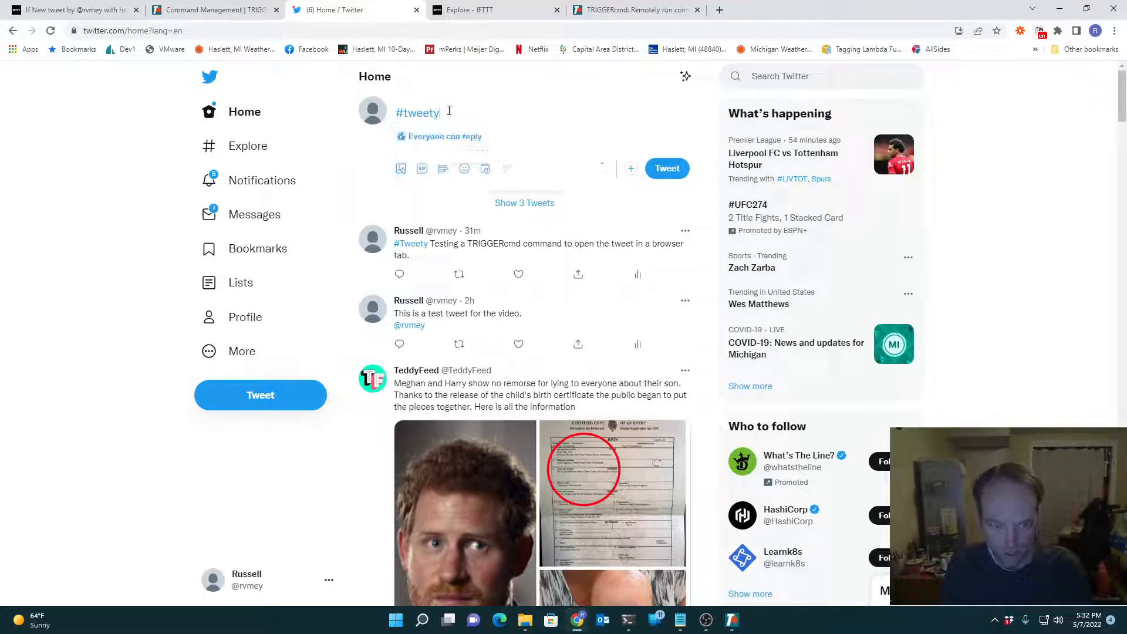
text(Testing 1234)
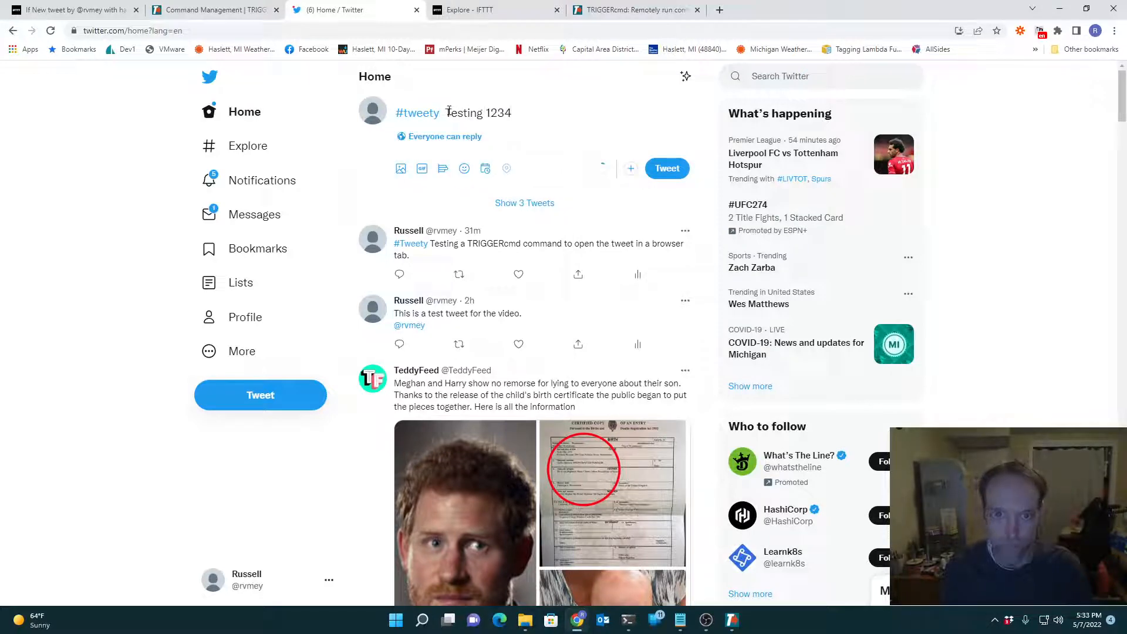
click(665, 168)
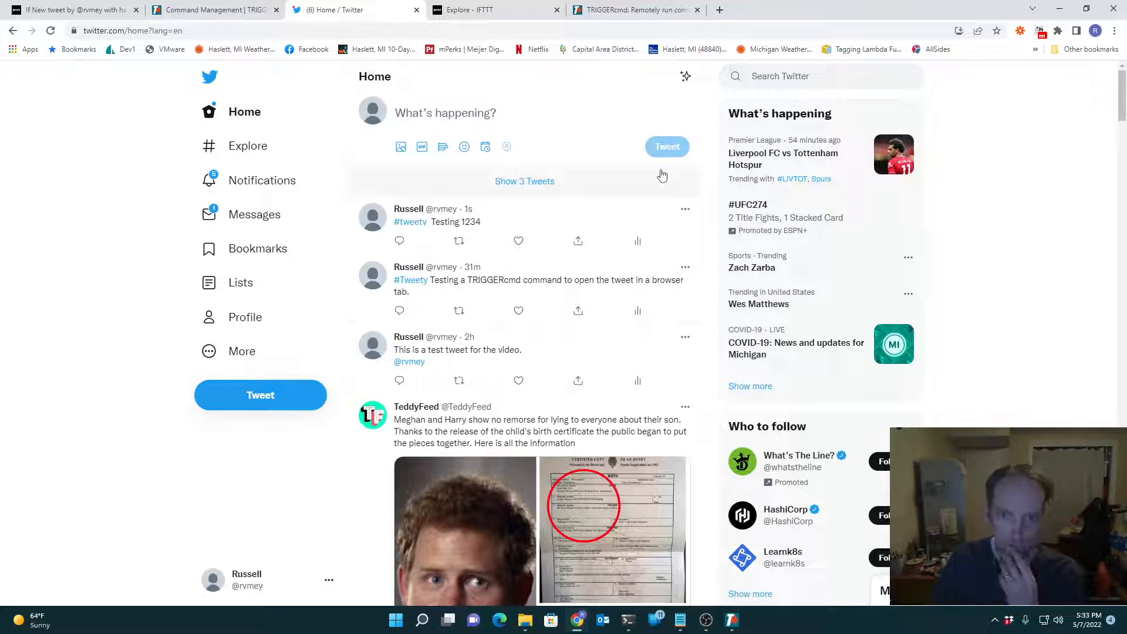
Step: Check that the #tweety applet in IFTTT is Connected, with one run and last activity May 07, 2022
click(71, 9)
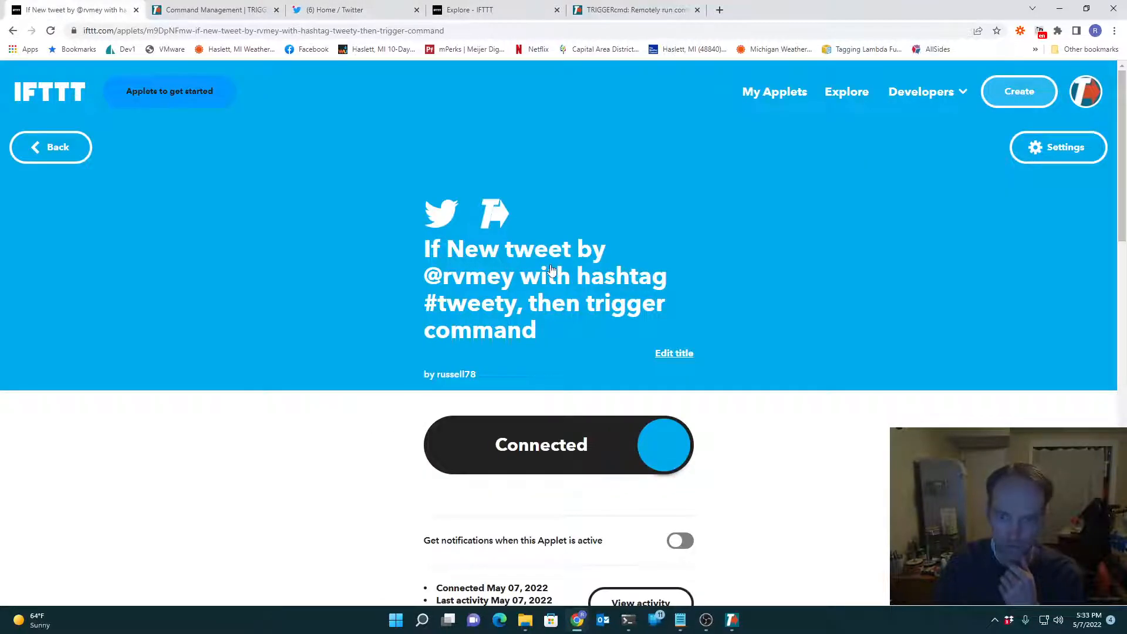
scroll(down, 3)
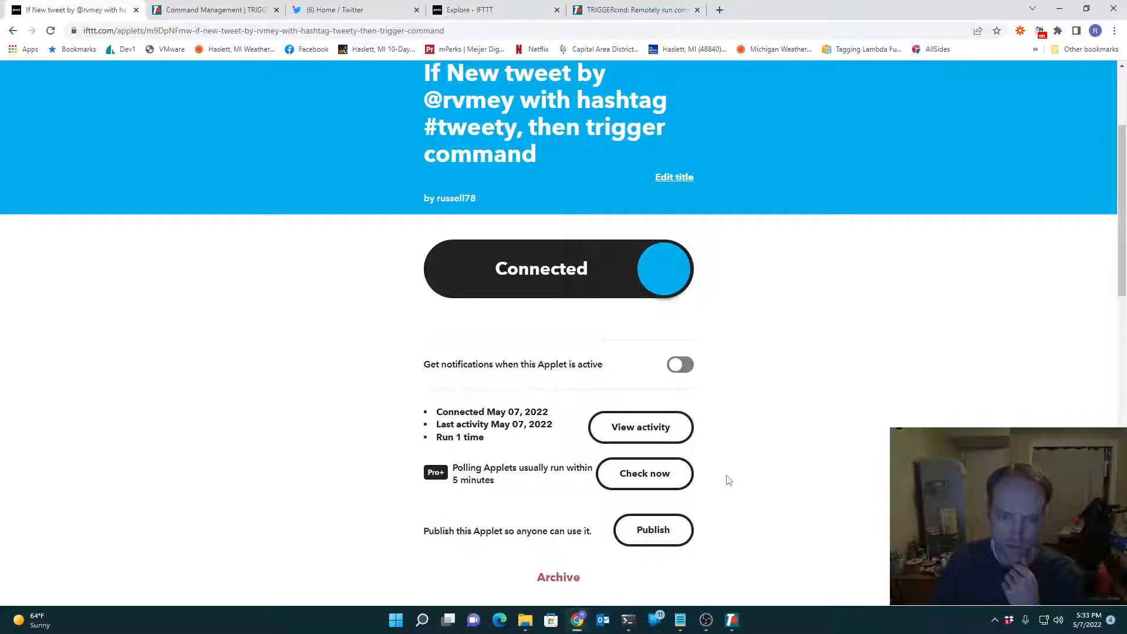
mouse_move(644, 474)
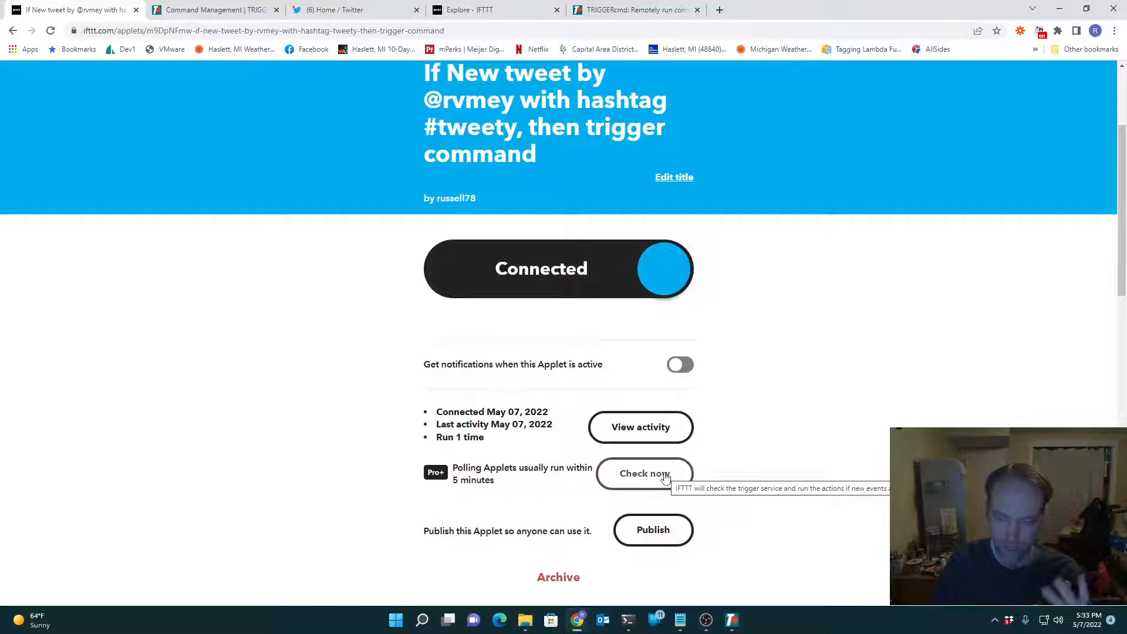
mouse_move(787, 448)
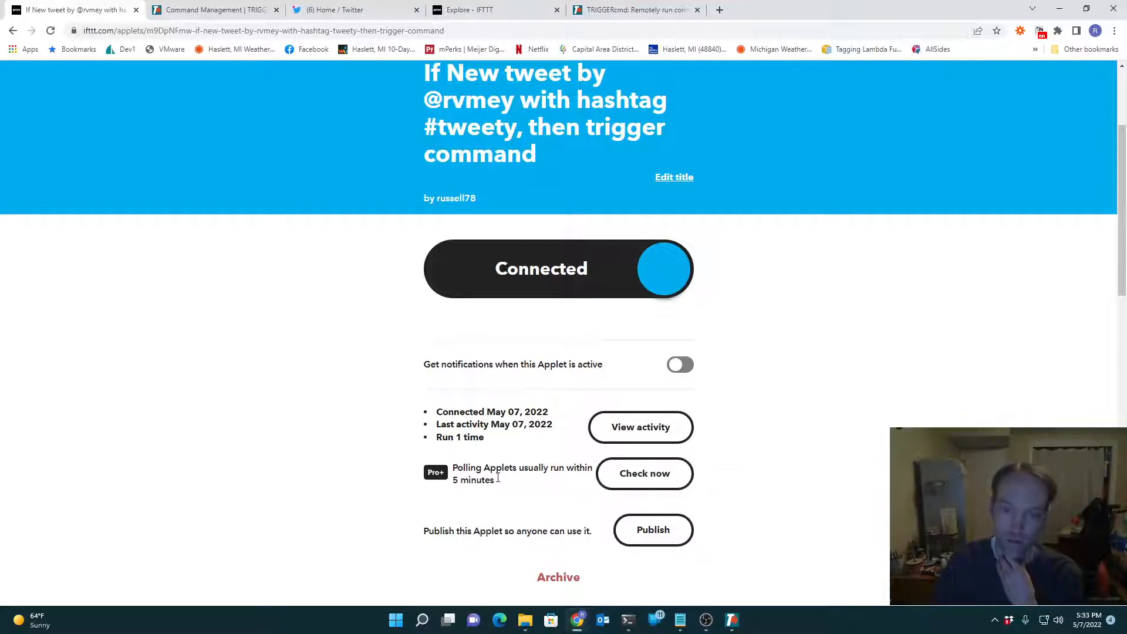
mouse_move(801, 456)
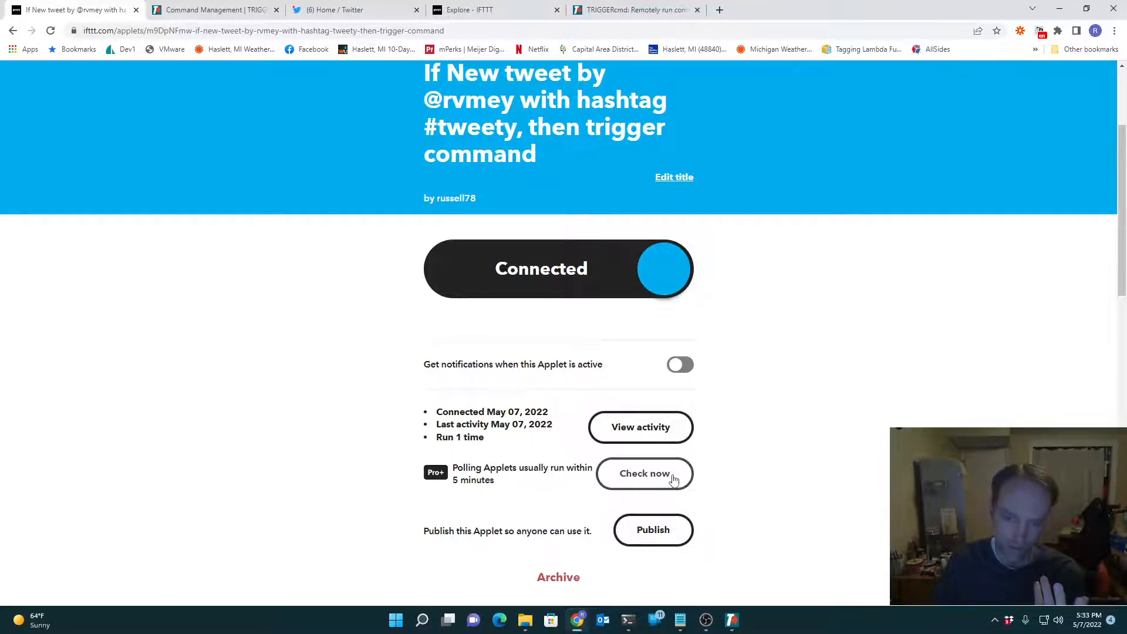
mouse_move(707, 464)
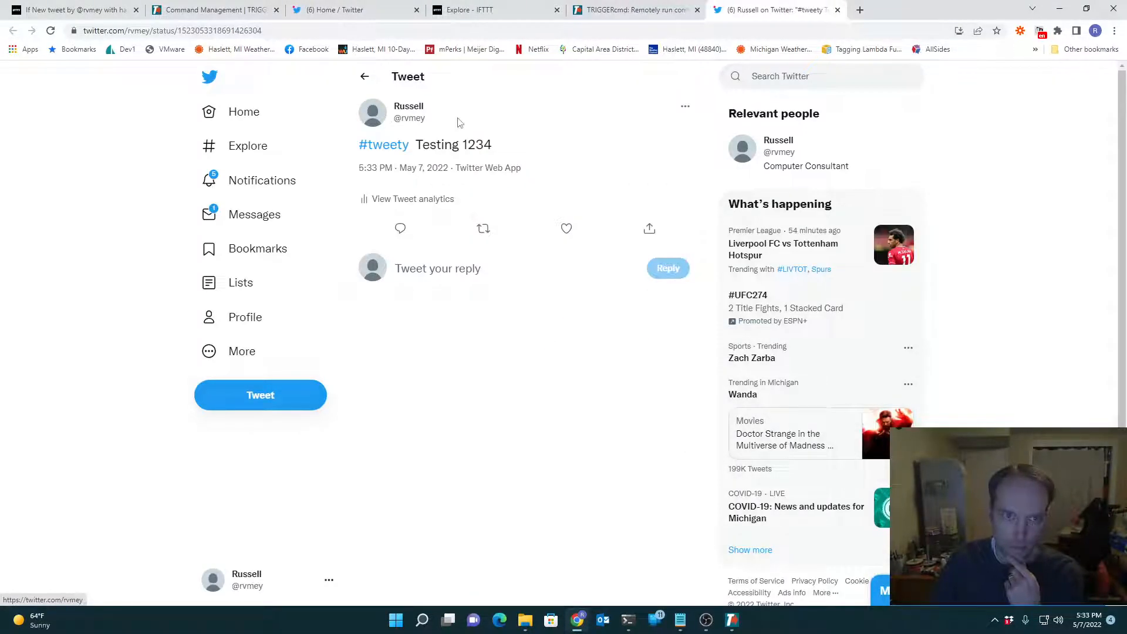
Step: Confirm the #tweety Testing 1234 tweet opened in its own tab, then return to the Twitter home timeline
click(72, 10)
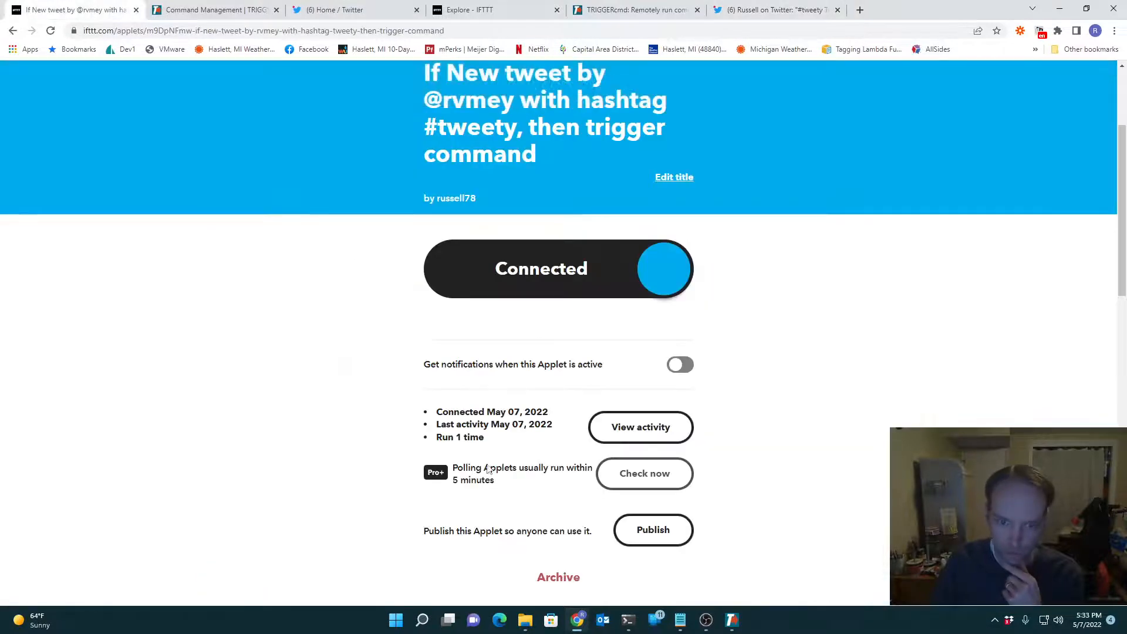
click(772, 10)
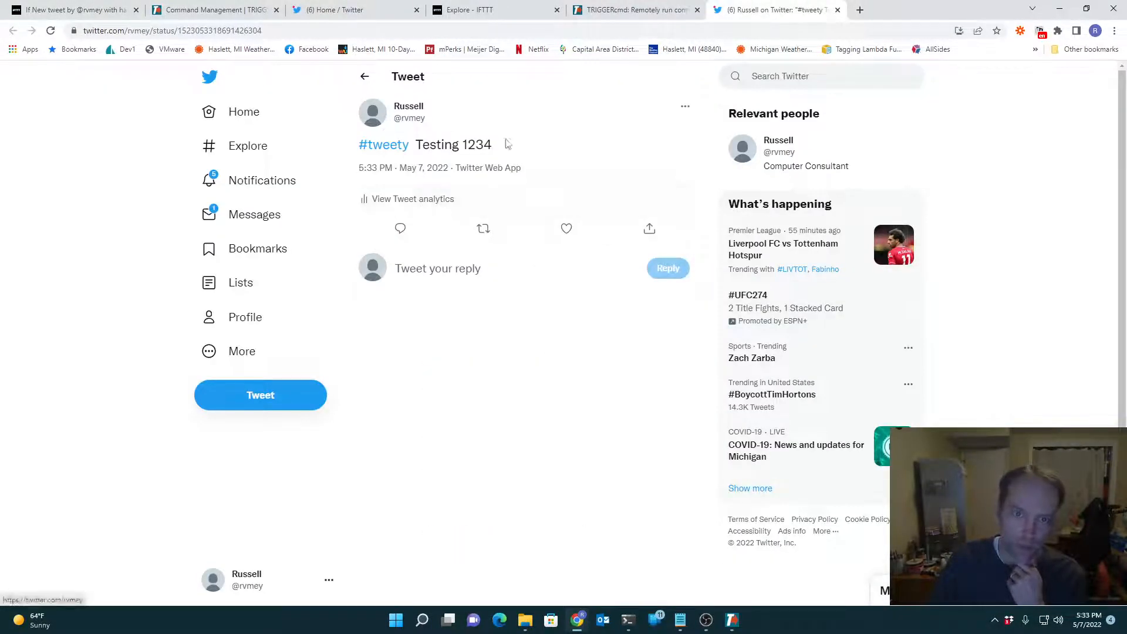
mouse_move(496, 147)
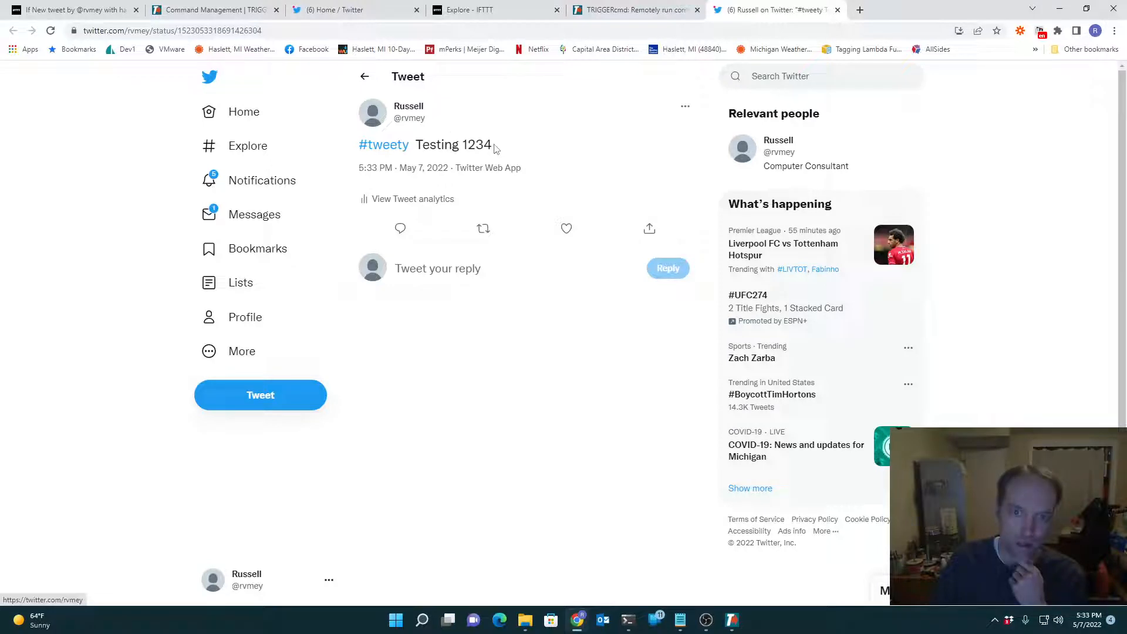
click(437, 268)
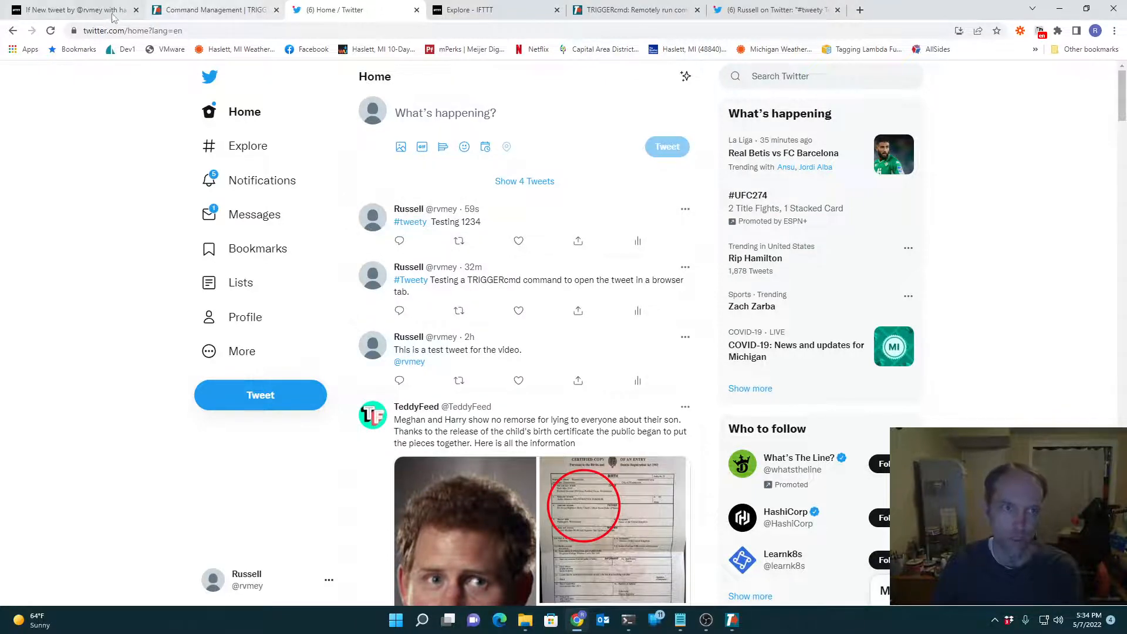
click(71, 9)
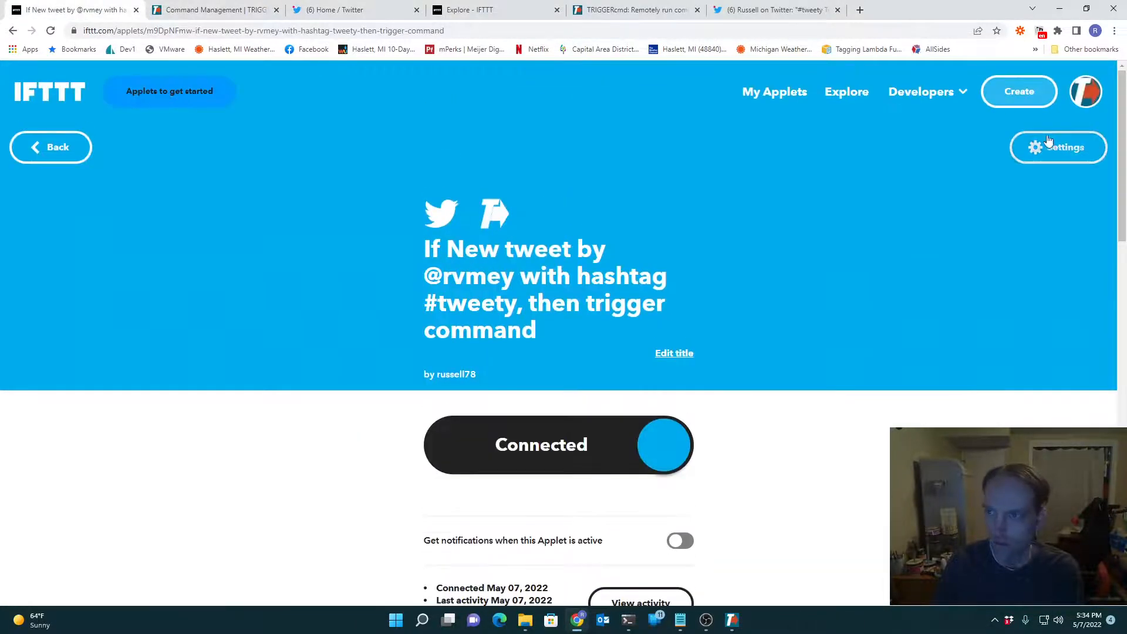
click(1058, 146)
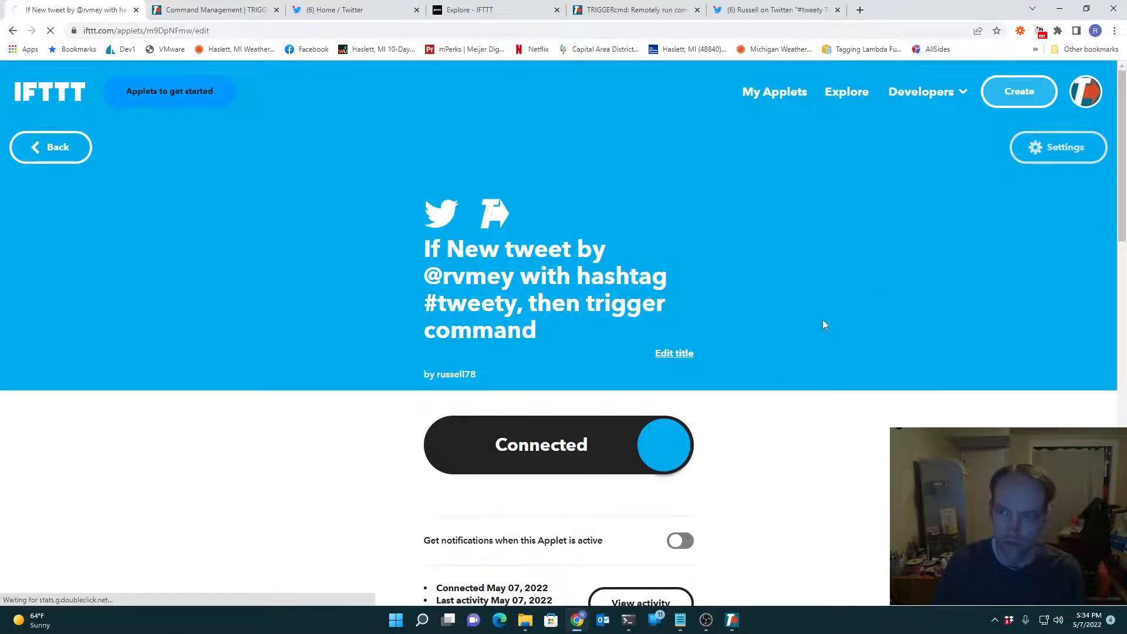
click(1058, 147)
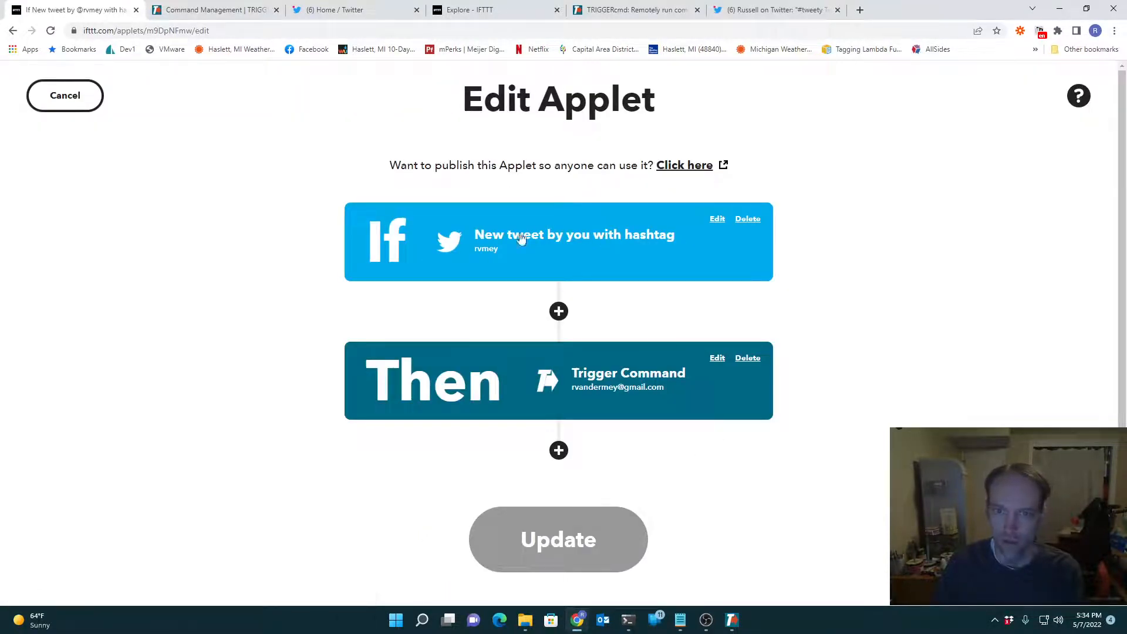
click(716, 218)
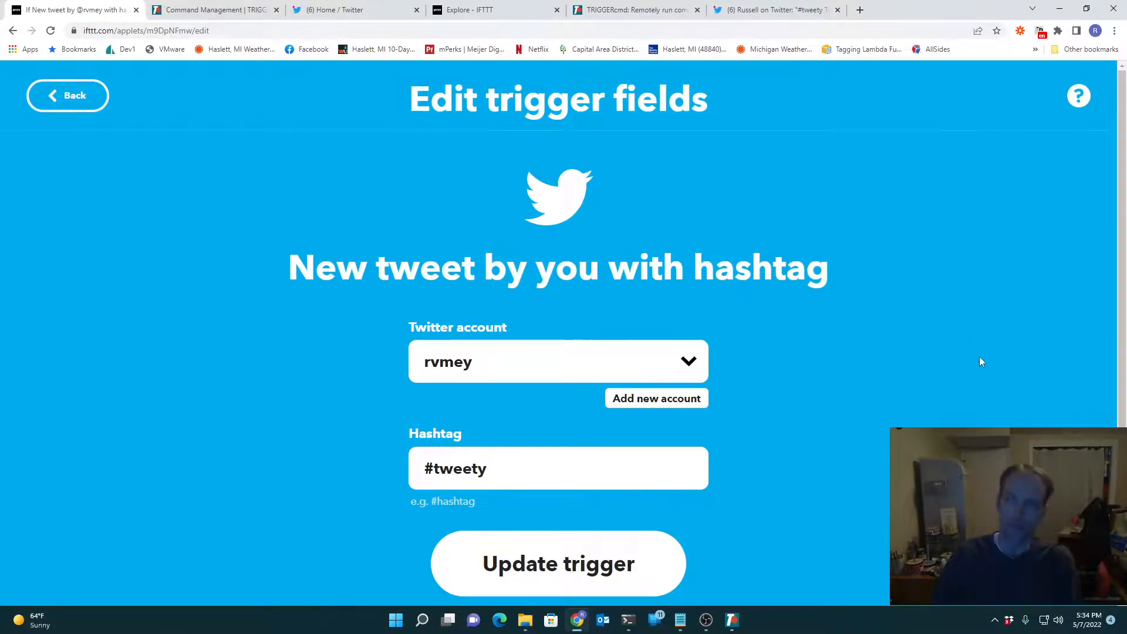
mouse_move(565, 45)
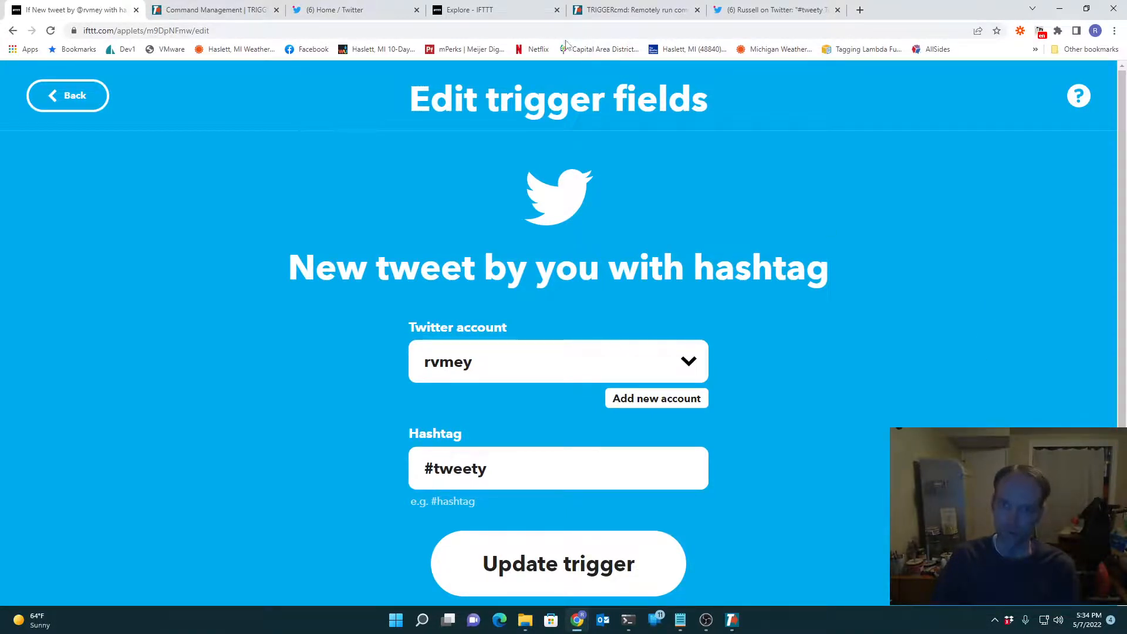
click(633, 10)
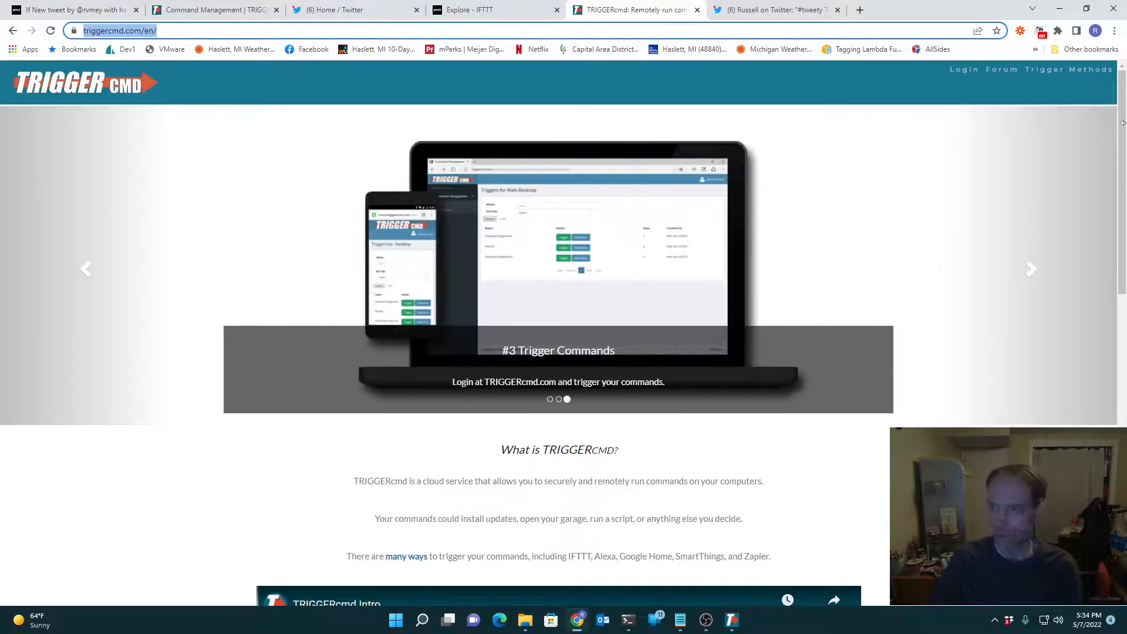
Step: Open the TRIGGERcmd forum listing Announcements, Example Commands, Instructions and Blog categories
click(1001, 69)
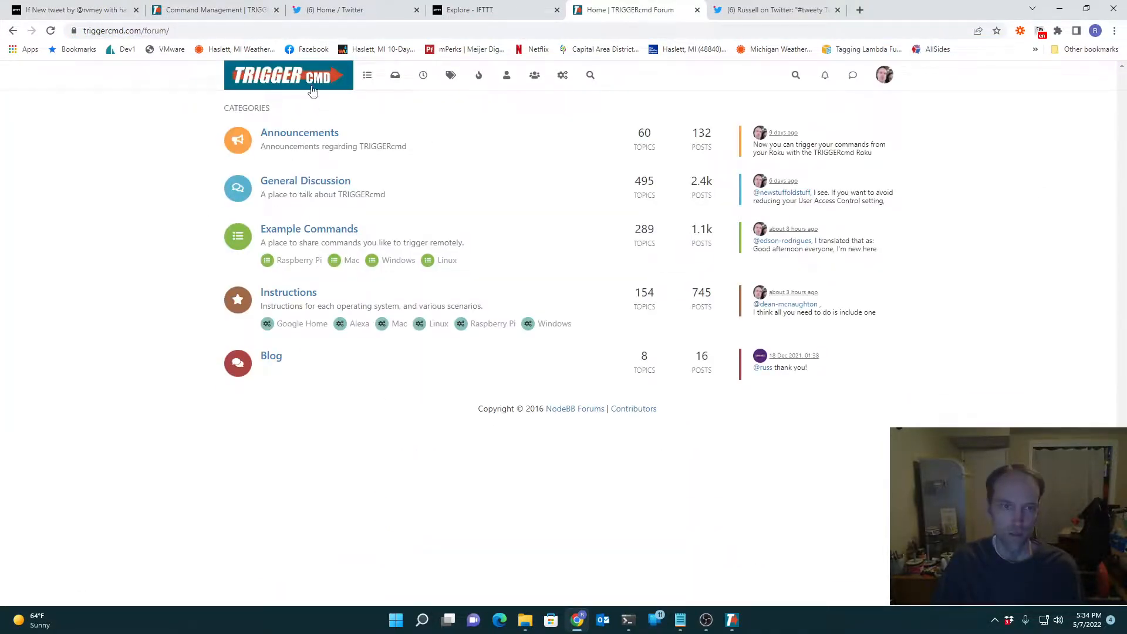
mouse_move(674, 276)
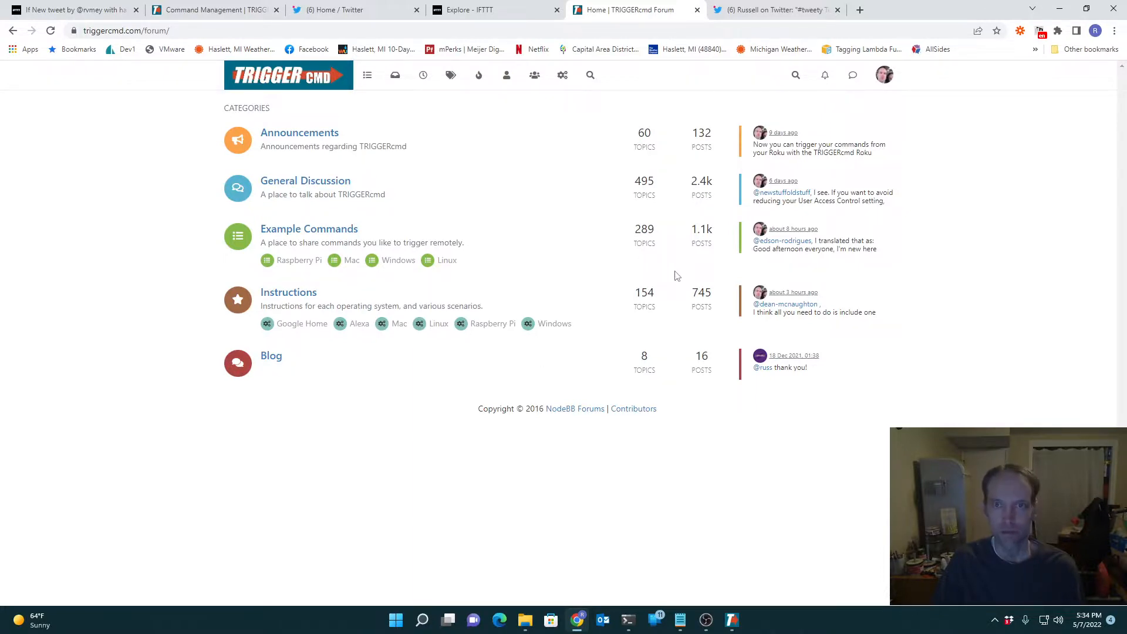